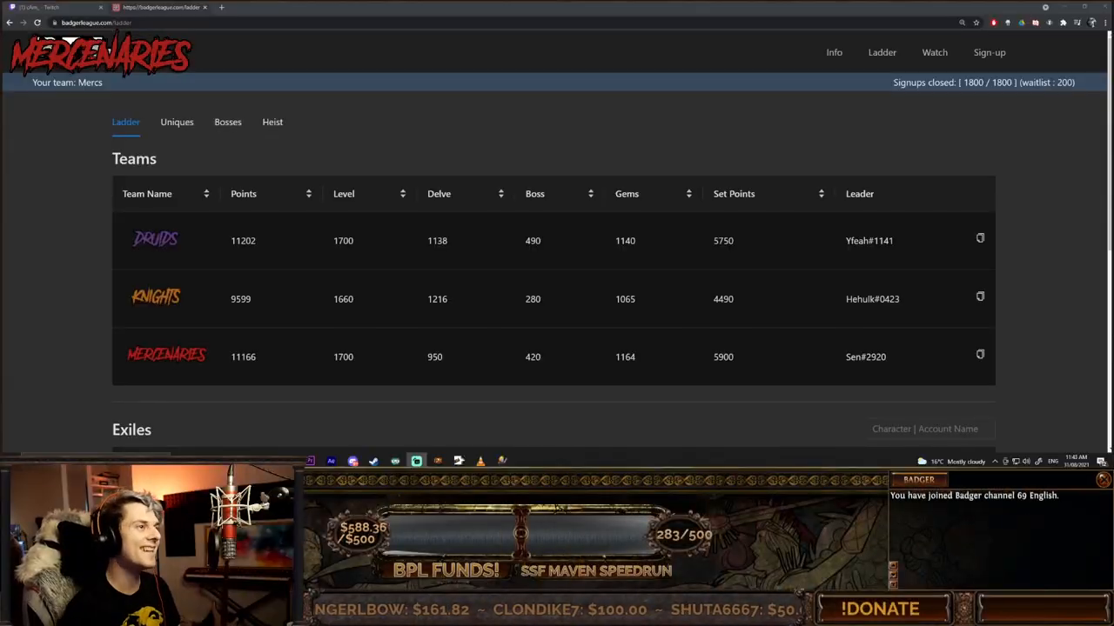
Step: Sort the teams table by points highest first, with Druids leading and Mercenaries at 1164 gems
{"action": "left_click", "coordinate": [244, 193]}
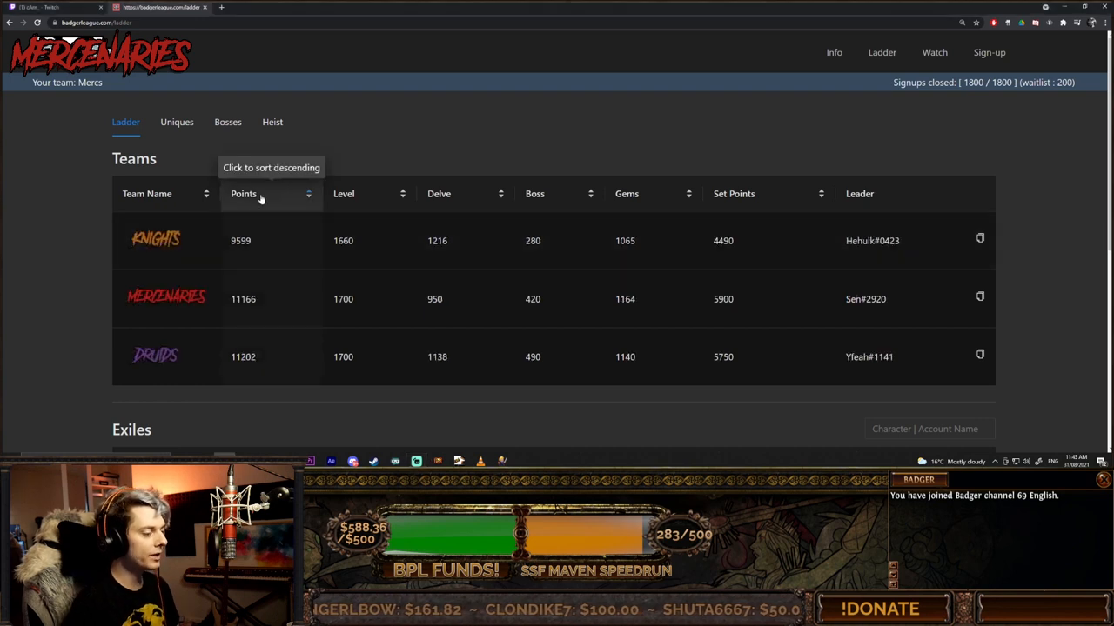
{"action": "left_click", "coordinate": [243, 193]}
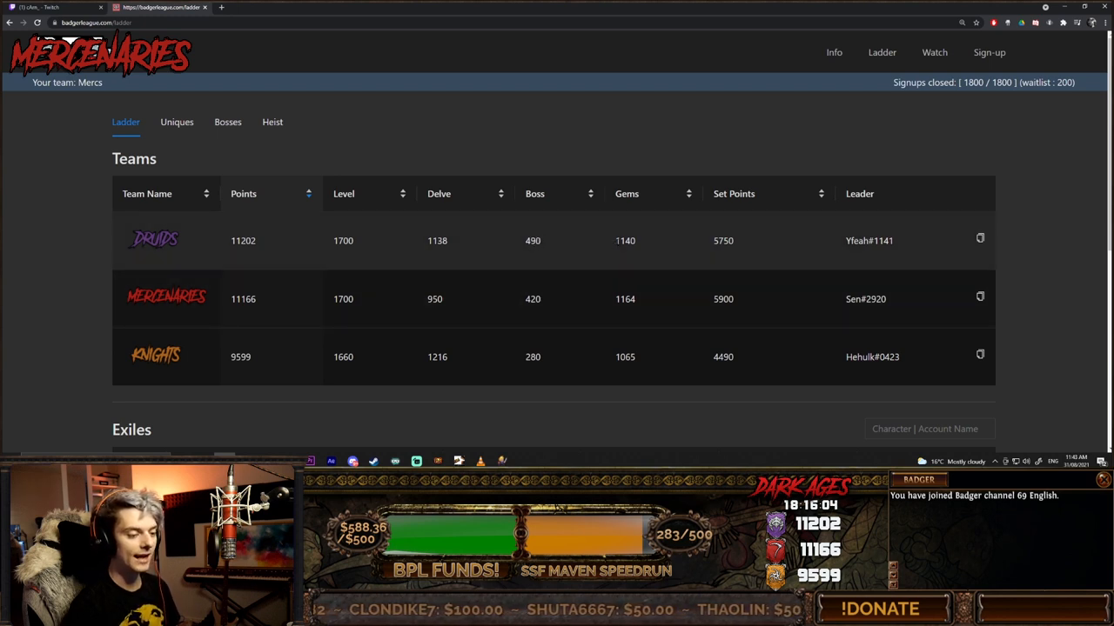
{"action": "double_click", "coordinate": [625, 299]}
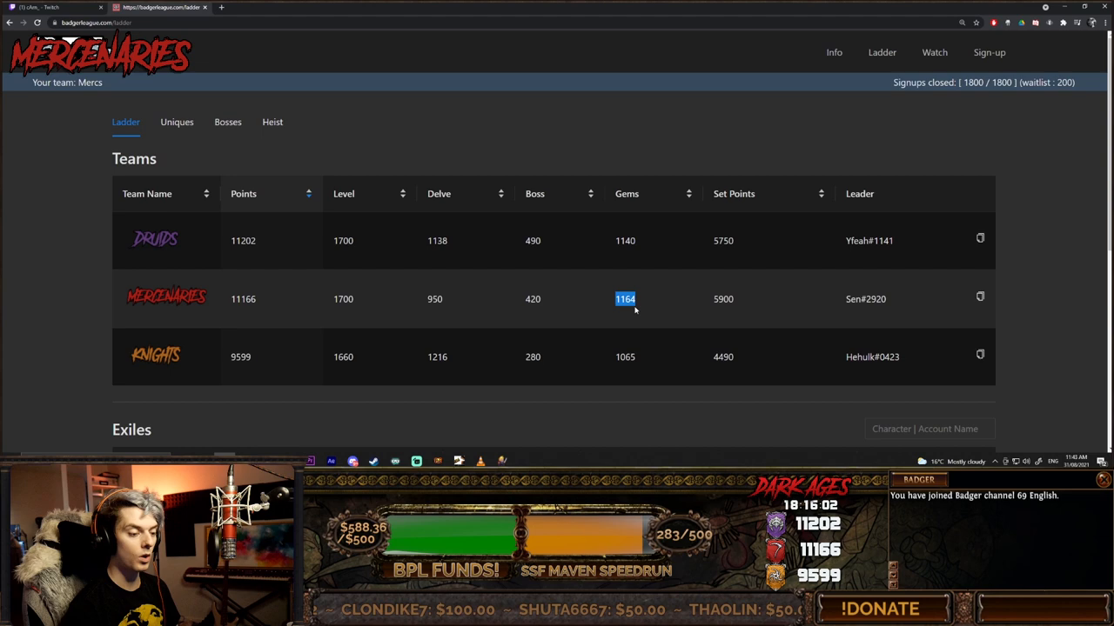
{"action": "mouse_move", "coordinate": [635, 310]}
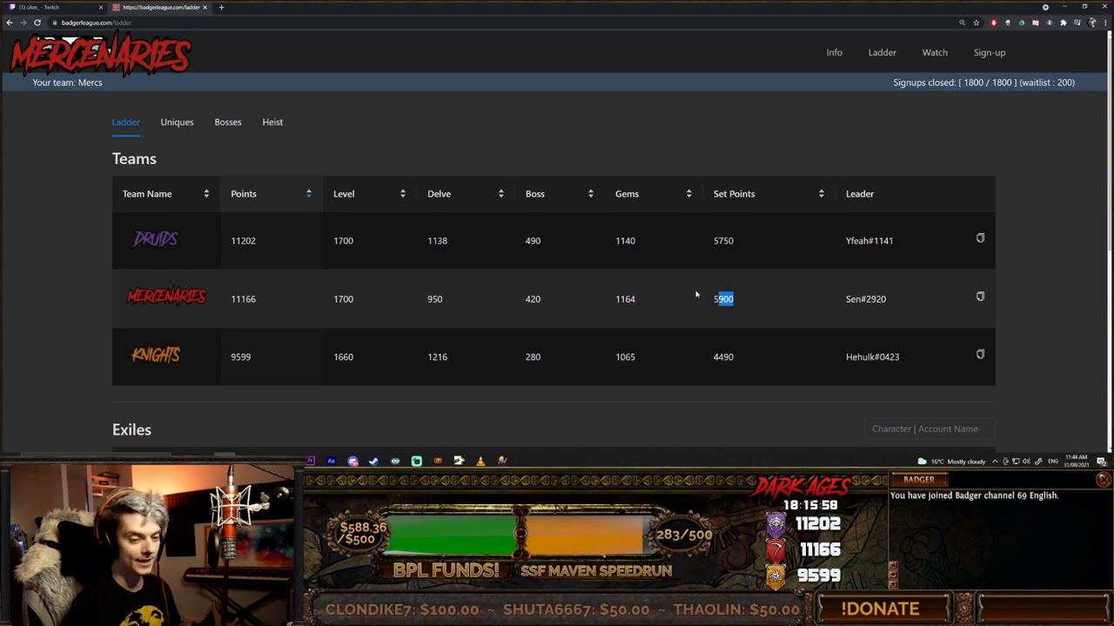
{"action": "scroll", "scroll_direction": "down", "scroll_amount": 3}
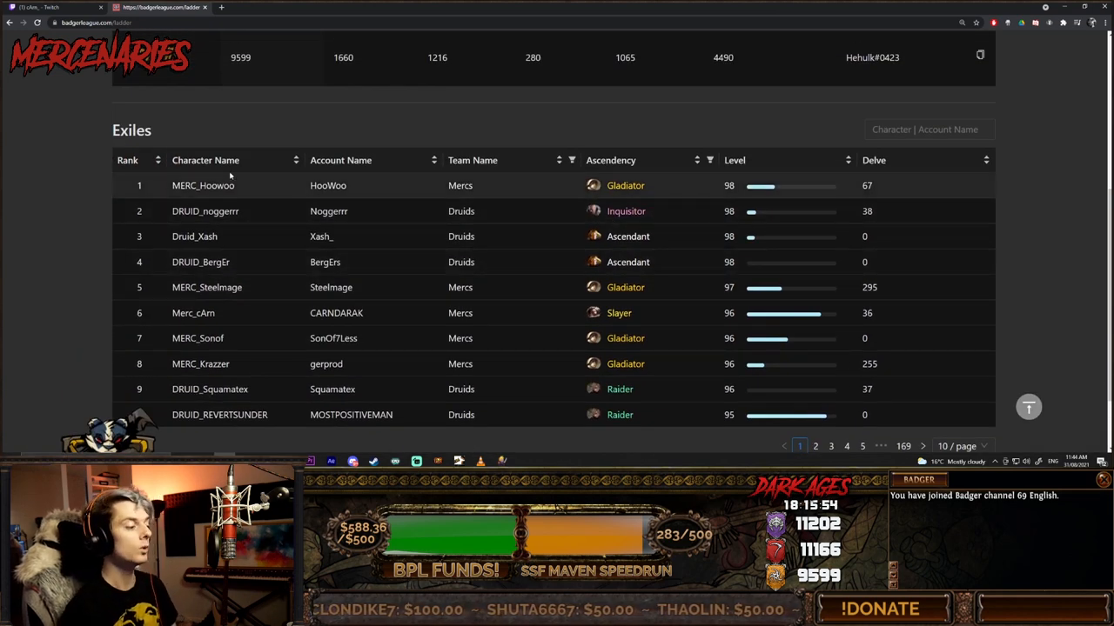
{"action": "double_click", "coordinate": [216, 185]}
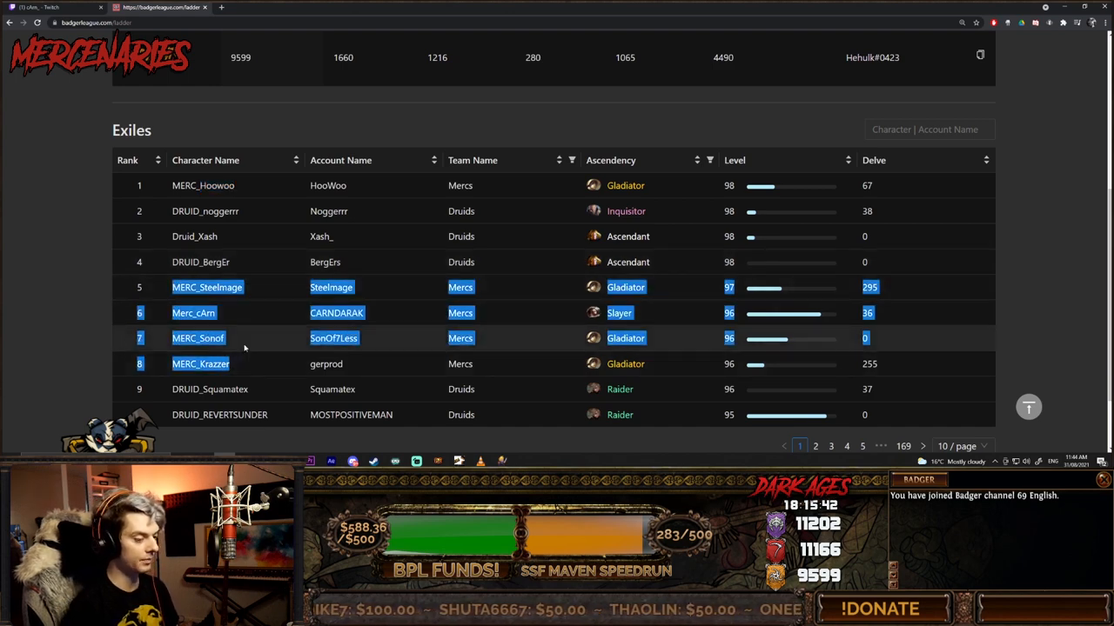
{"action": "scroll", "scroll_direction": "up", "scroll_amount": 3}
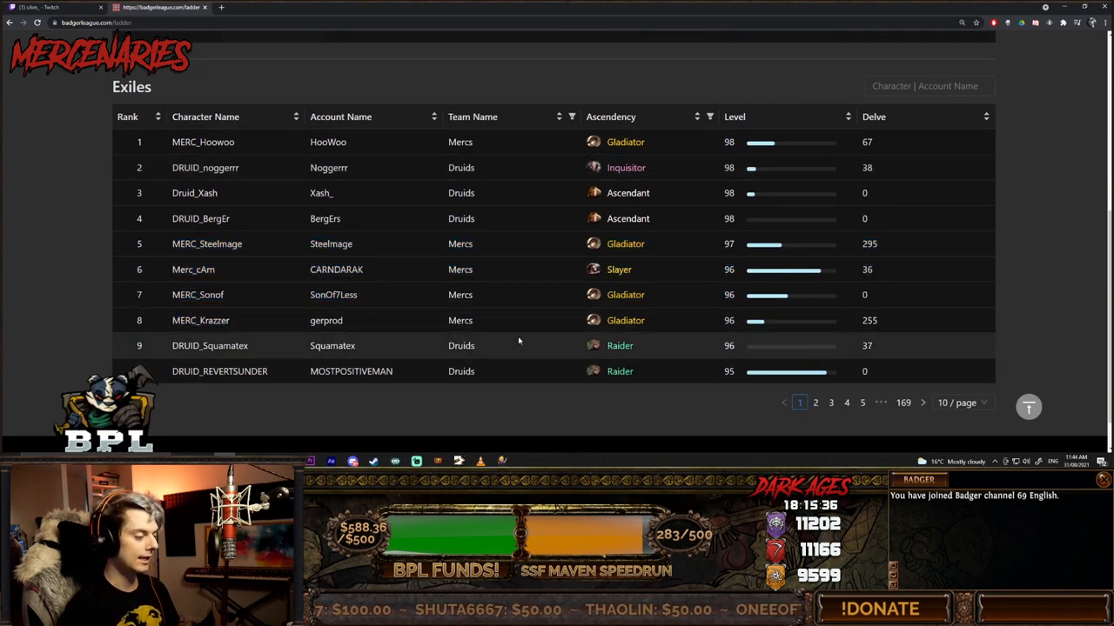
{"action": "scroll", "scroll_direction": "up", "scroll_amount": 3}
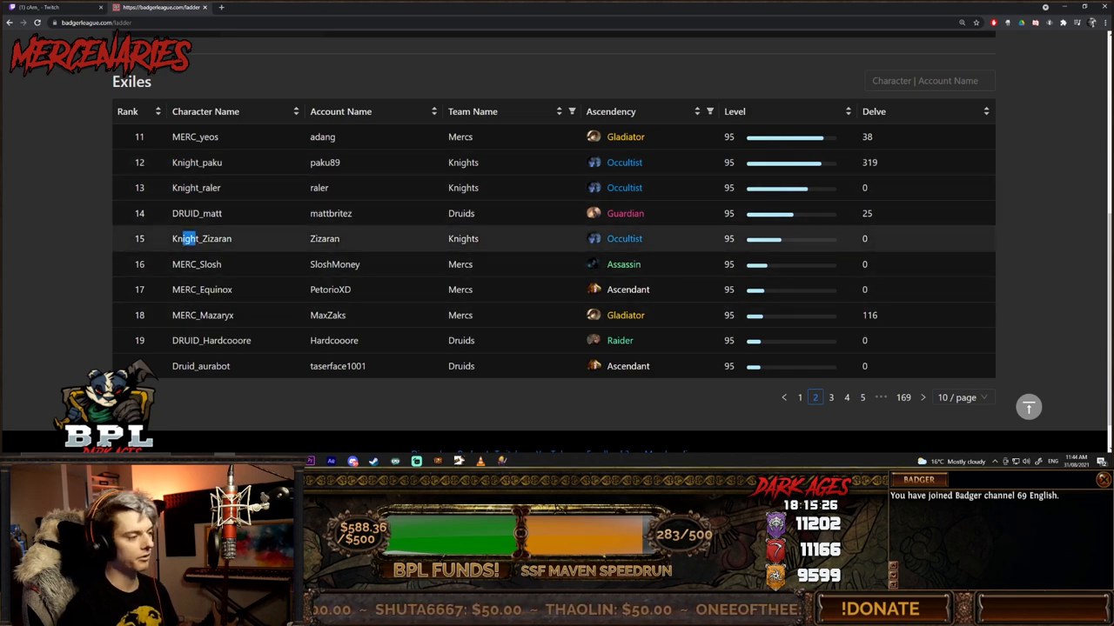
{"action": "scroll", "scroll_direction": "up", "scroll_amount": 3}
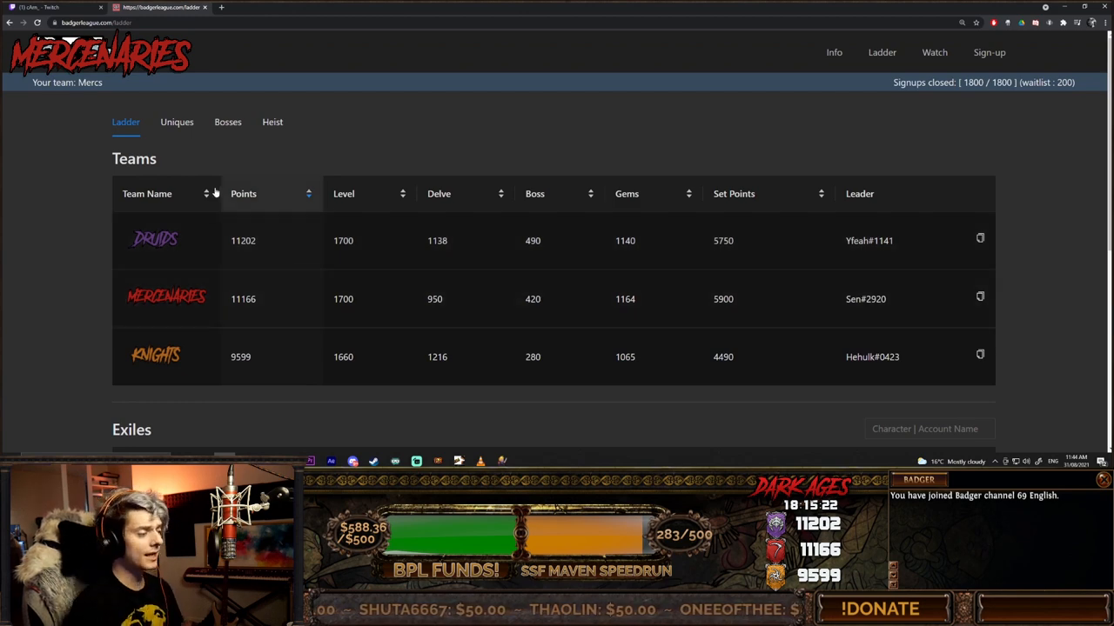
Step: Show the Uniques page with each team's collection progress by category
{"action": "left_click", "coordinate": [178, 122]}
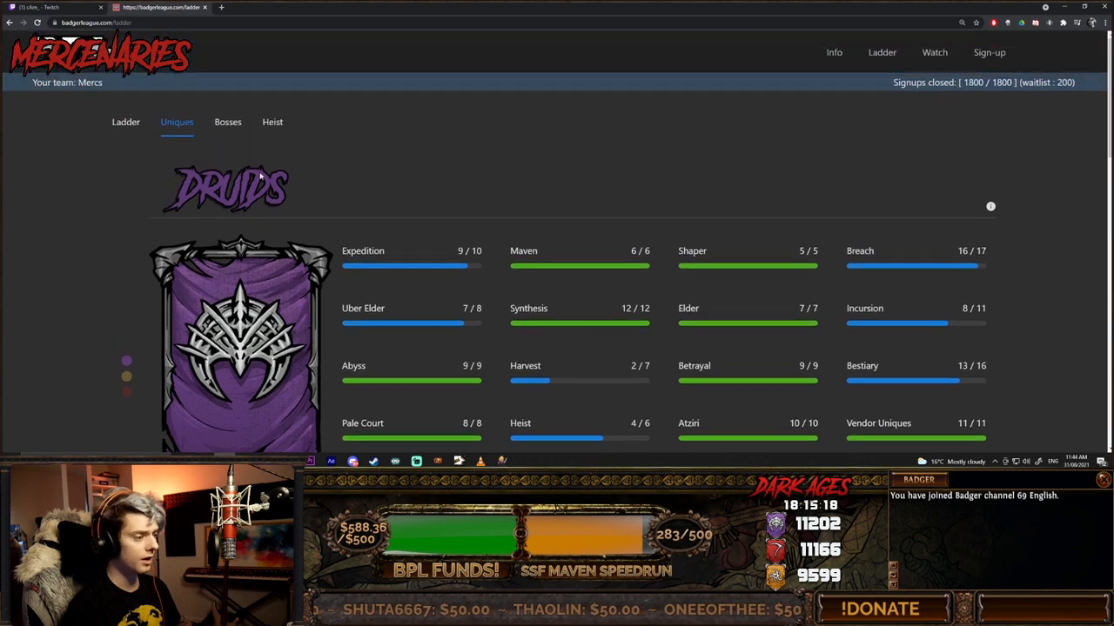
{"action": "left_click", "coordinate": [125, 122]}
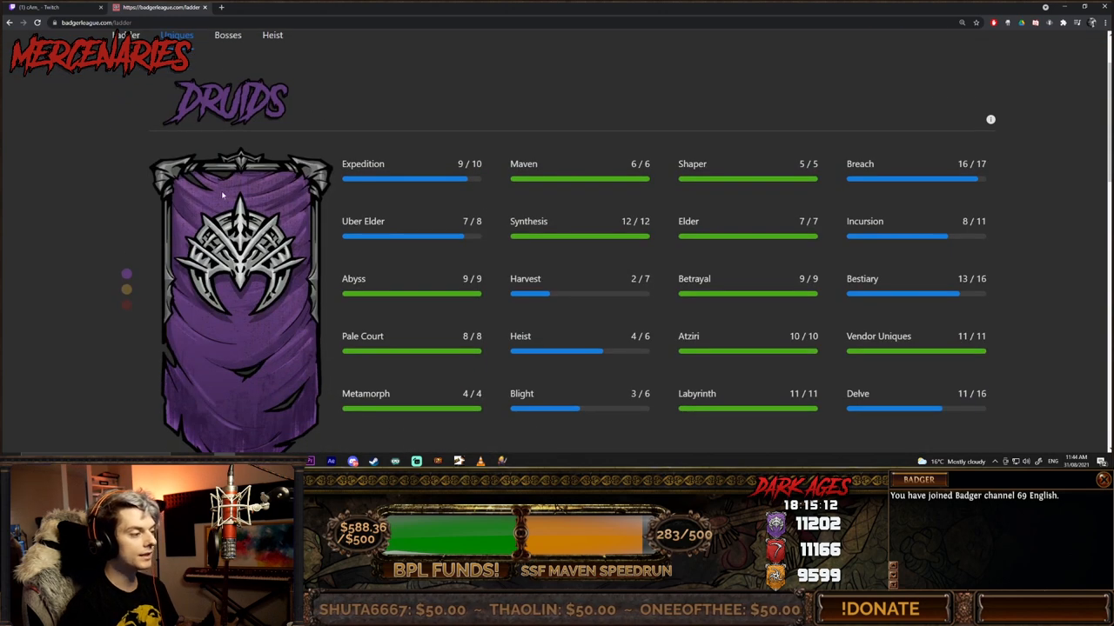
{"action": "mouse_move", "coordinate": [129, 280]}
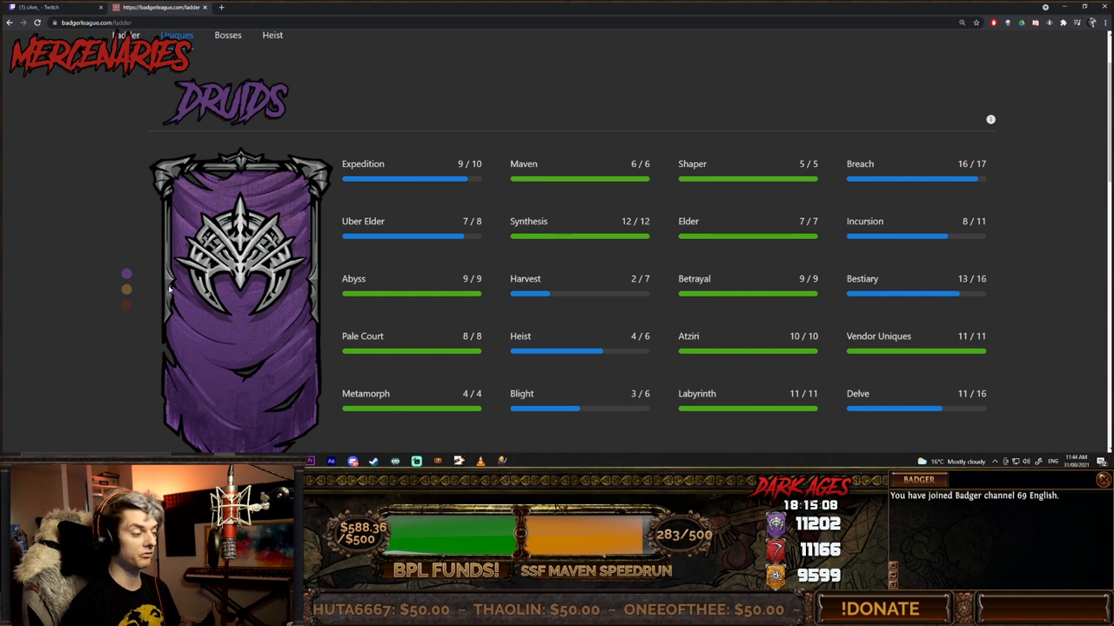
{"action": "mouse_move", "coordinate": [130, 278]}
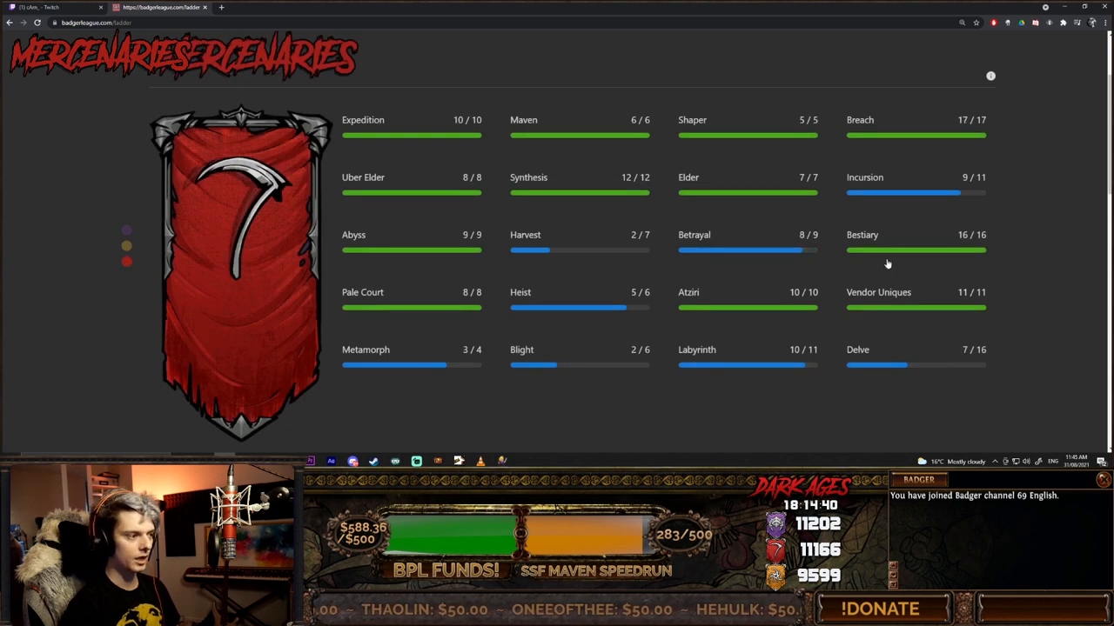
{"action": "mouse_move", "coordinate": [972, 216]}
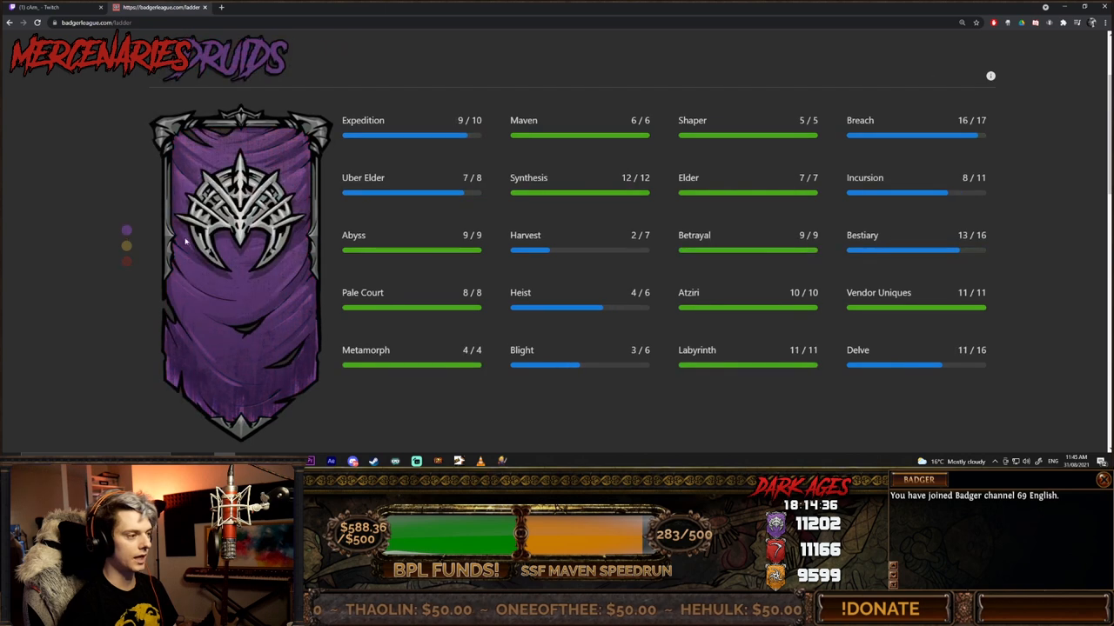
{"action": "mouse_move", "coordinate": [119, 264]}
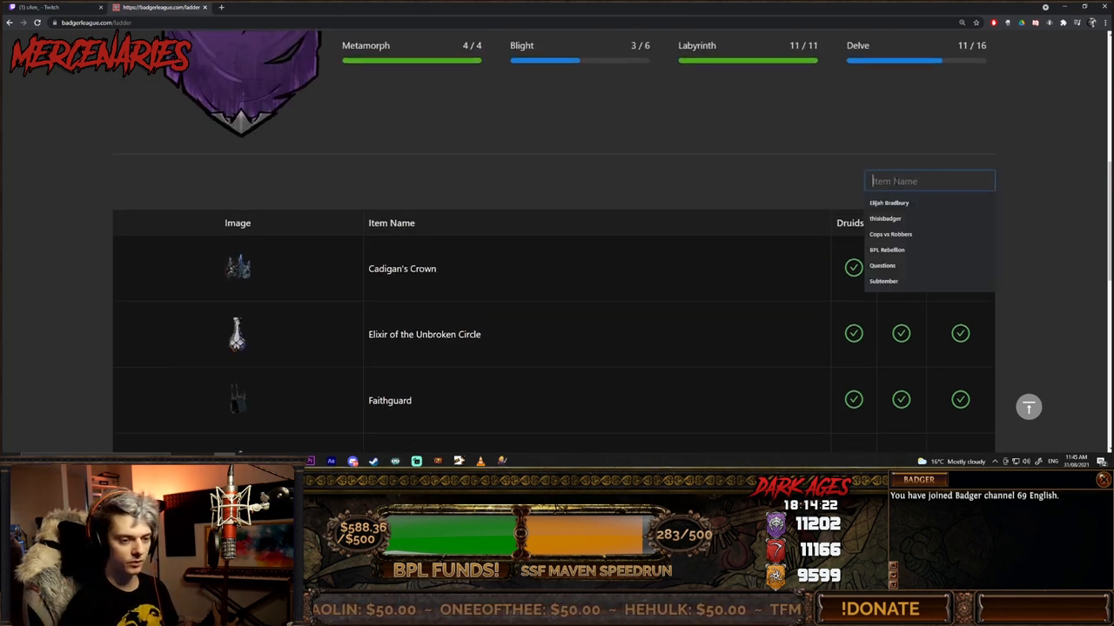
{"action": "mouse_move", "coordinate": [825, 178]}
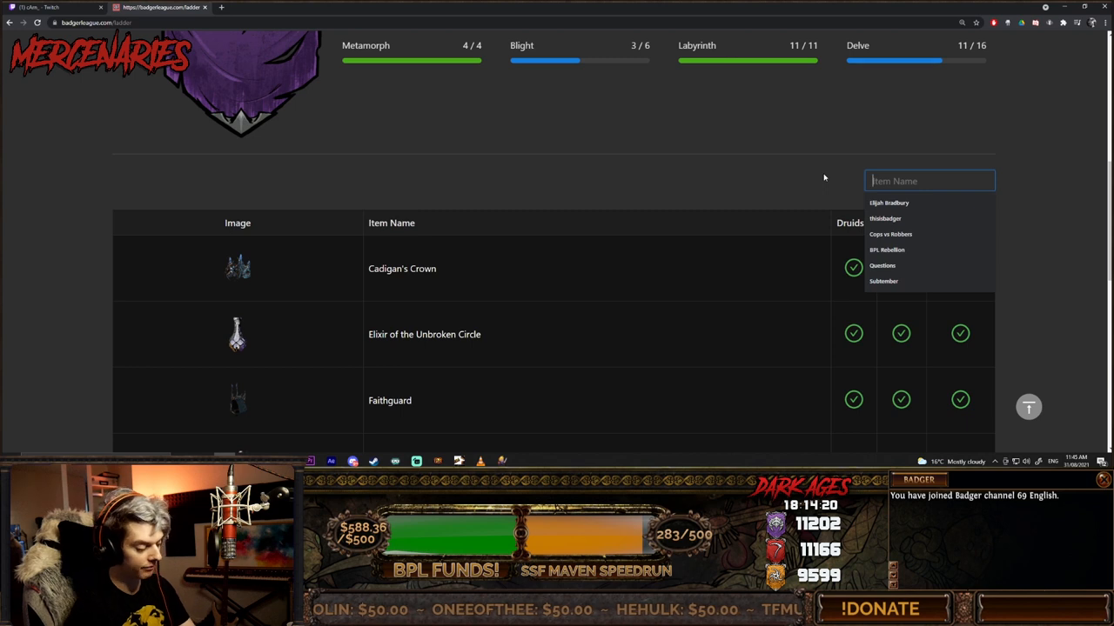
{"action": "type", "text": "amana"}
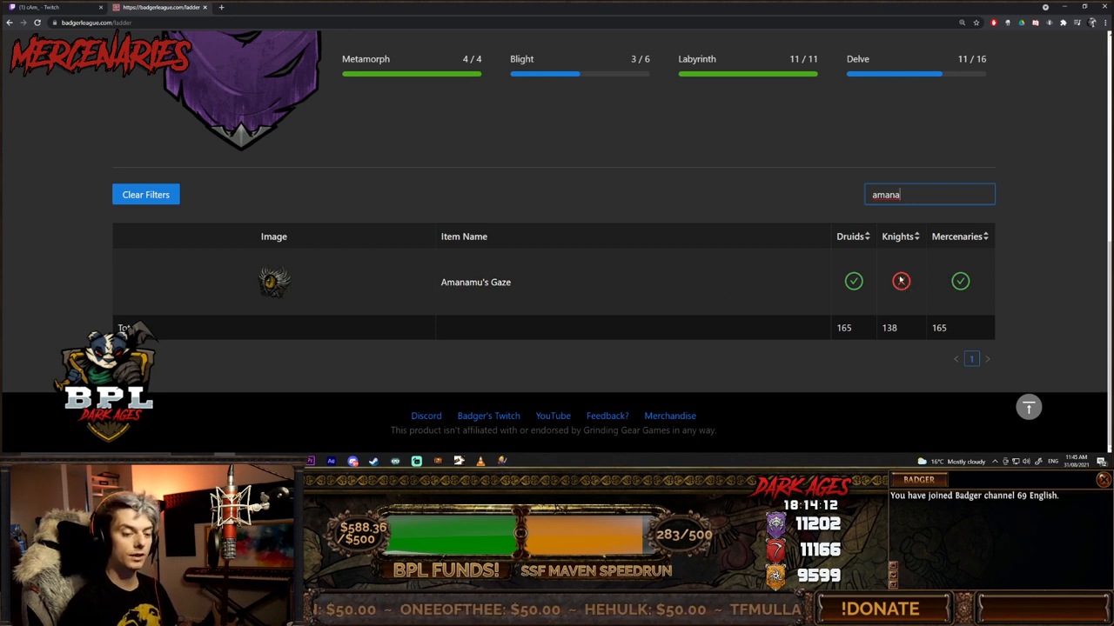
{"action": "scroll", "scroll_direction": "up", "scroll_amount": 3}
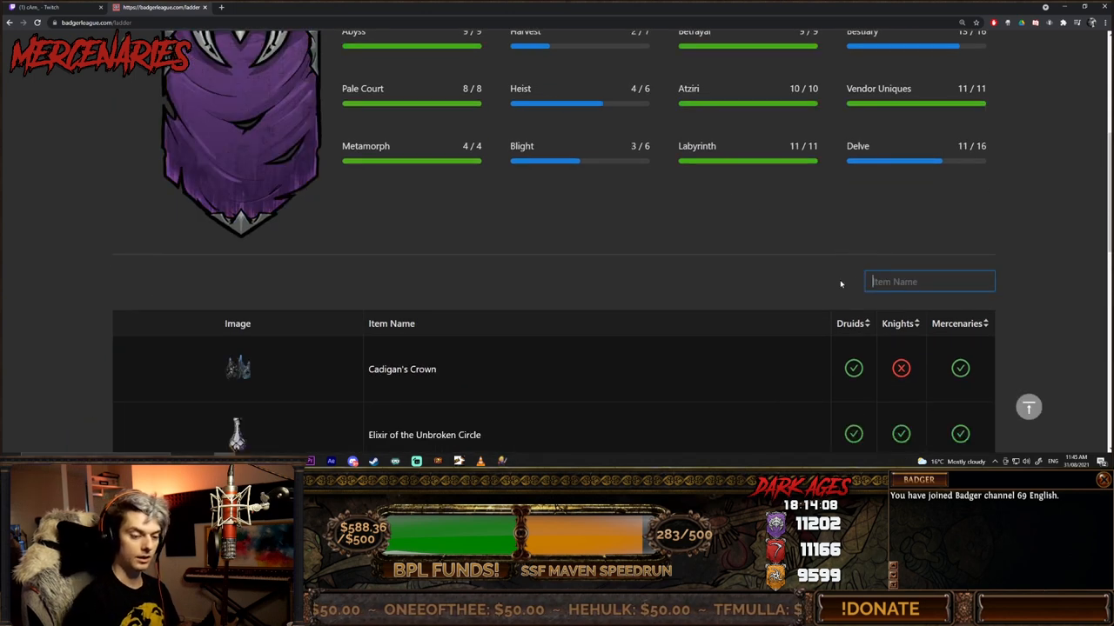
{"action": "scroll", "scroll_direction": "down", "scroll_amount": 3}
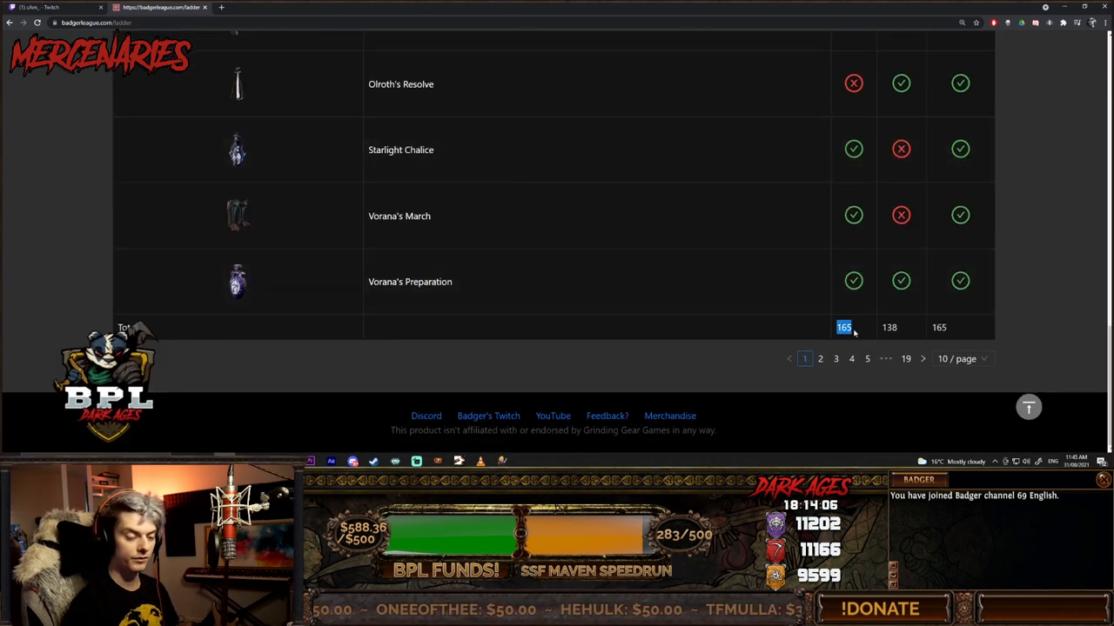
{"action": "left_click", "coordinate": [939, 327]}
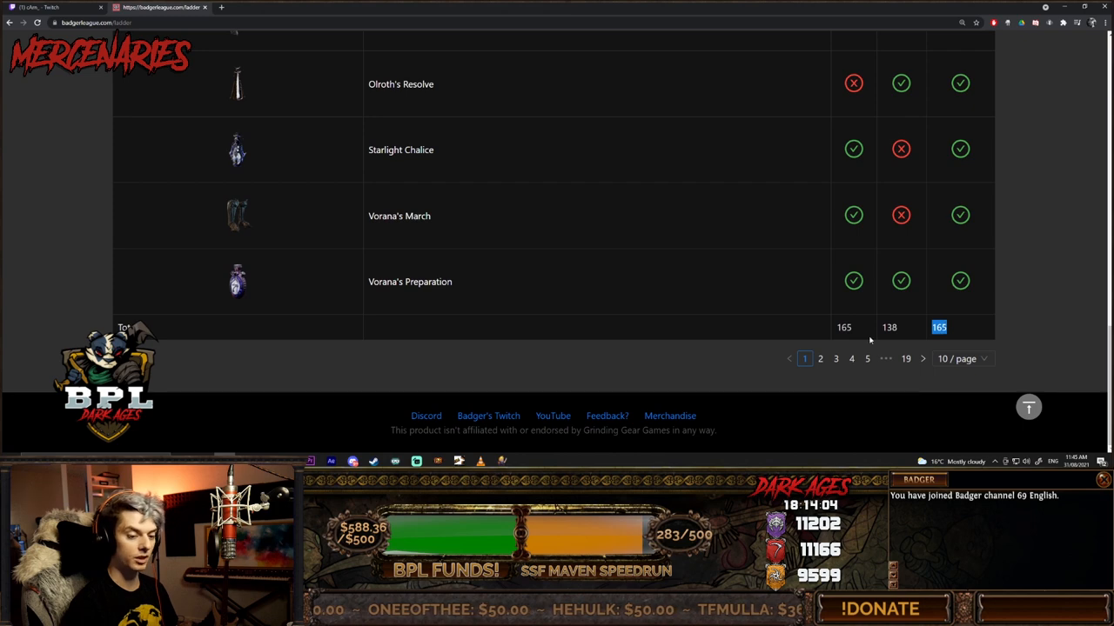
{"action": "left_click", "coordinate": [842, 327]}
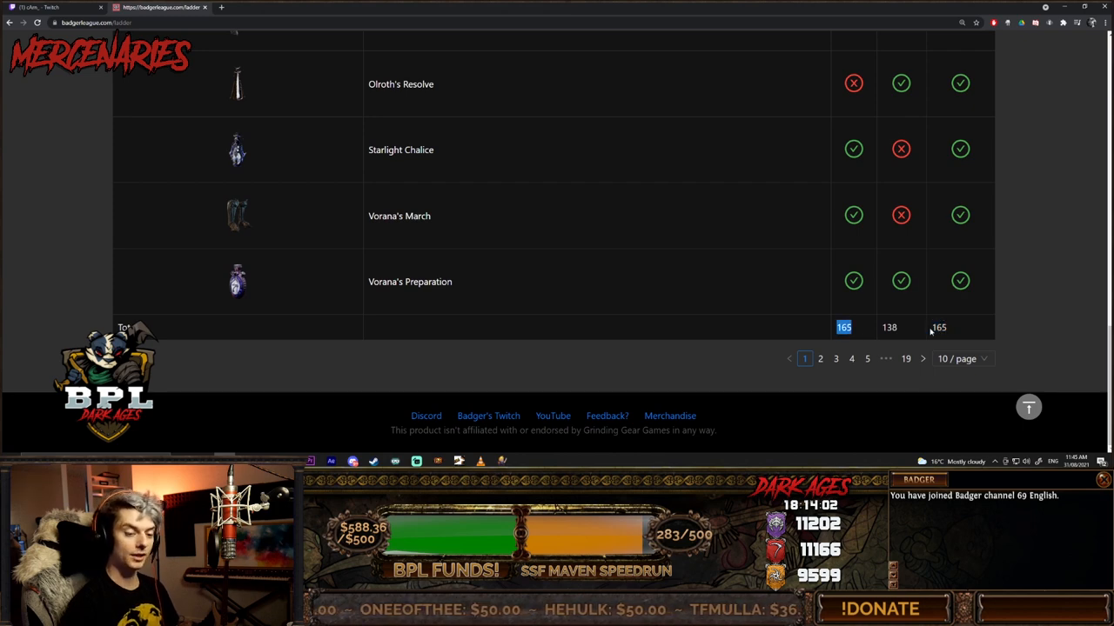
{"action": "scroll", "scroll_direction": "up", "scroll_amount": 3}
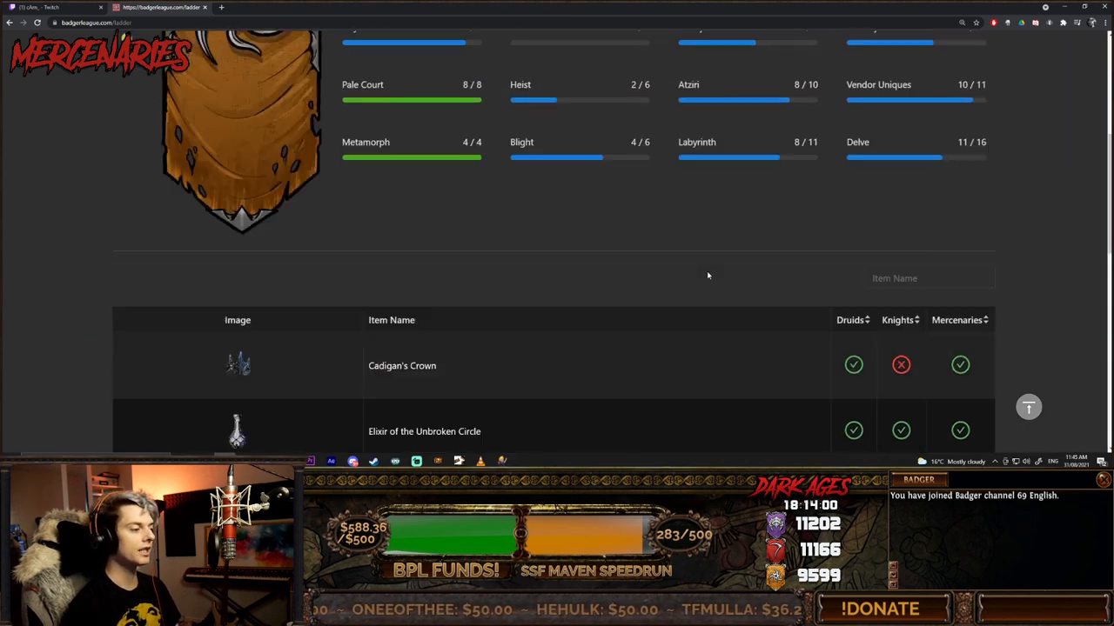
Step: Review the Bosses page with each team's boss bounty points
{"action": "scroll", "scroll_direction": "up", "scroll_amount": 3}
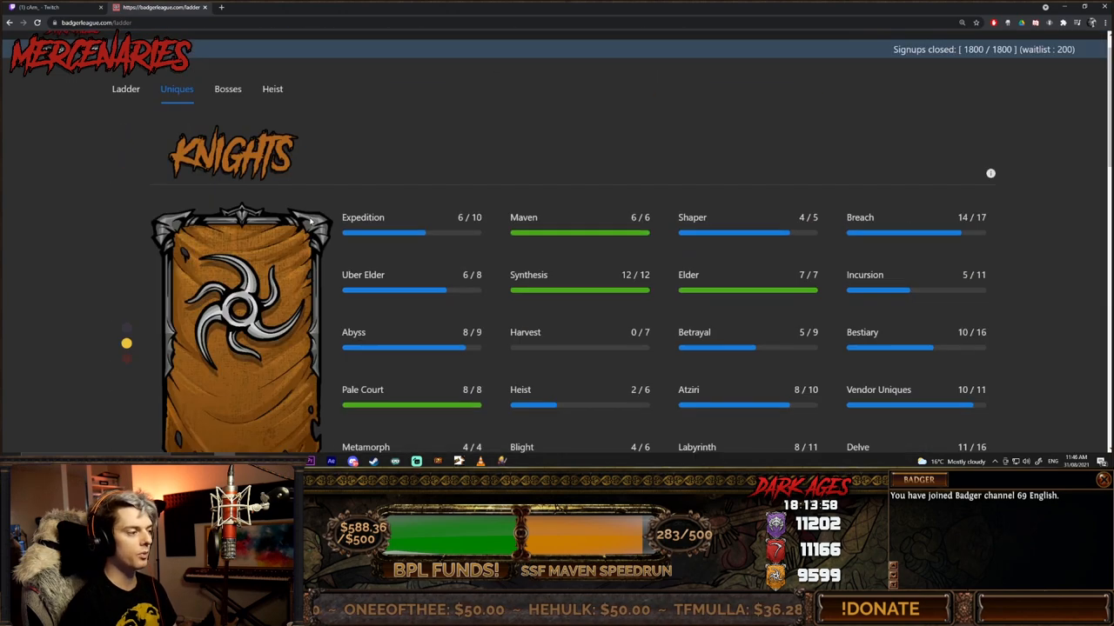
{"action": "scroll", "scroll_direction": "down", "scroll_amount": 3}
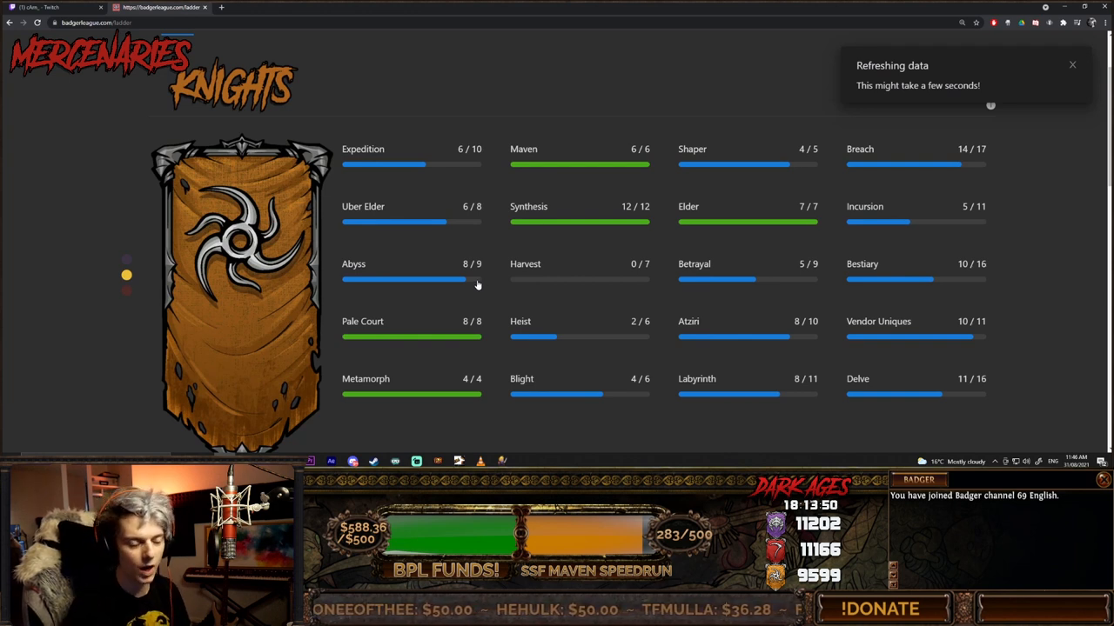
{"action": "left_click", "coordinate": [1072, 64]}
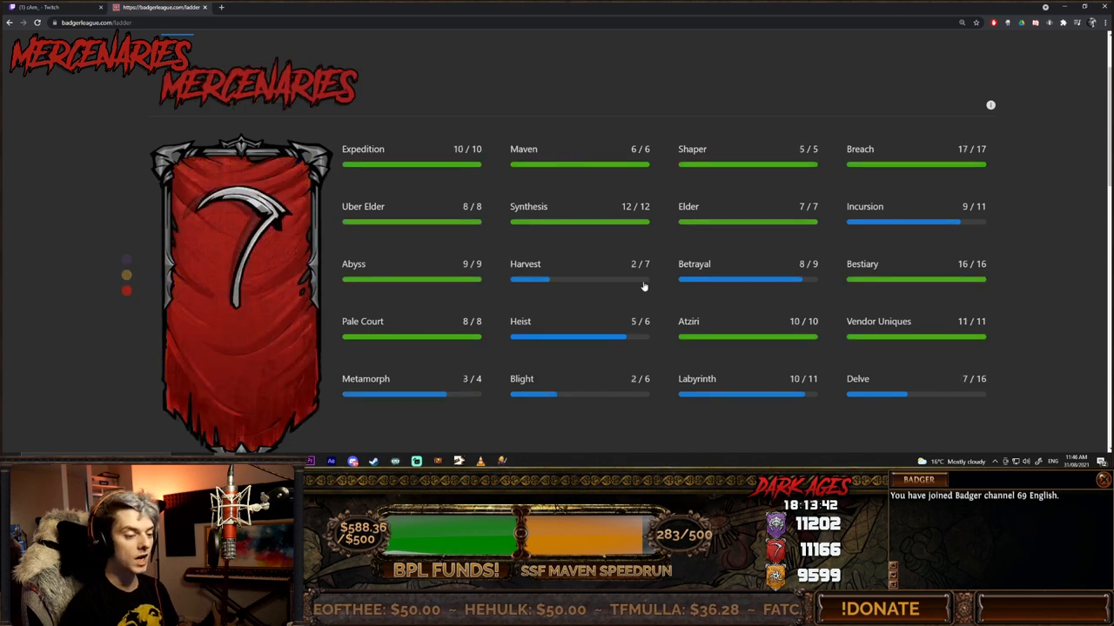
{"action": "mouse_move", "coordinate": [849, 407]}
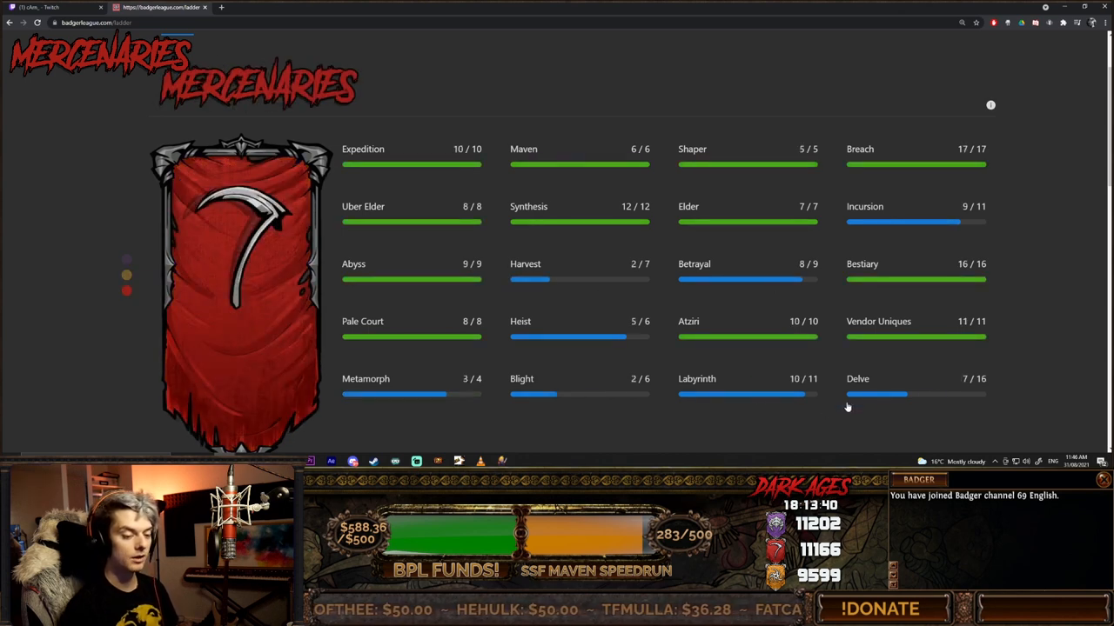
{"action": "mouse_move", "coordinate": [126, 261]}
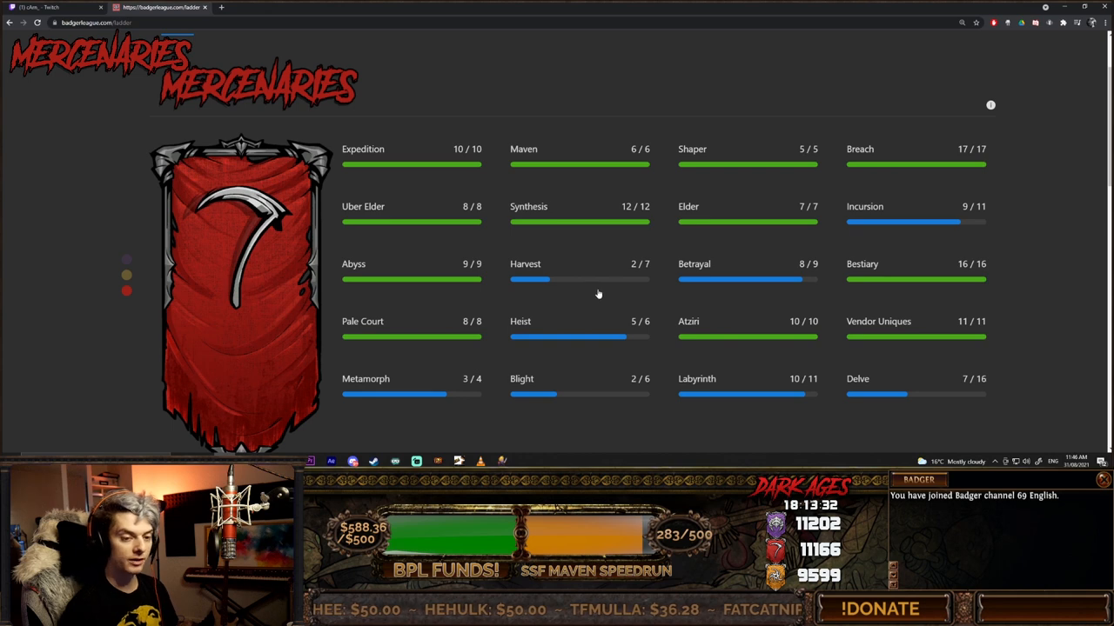
{"action": "mouse_move", "coordinate": [498, 369]}
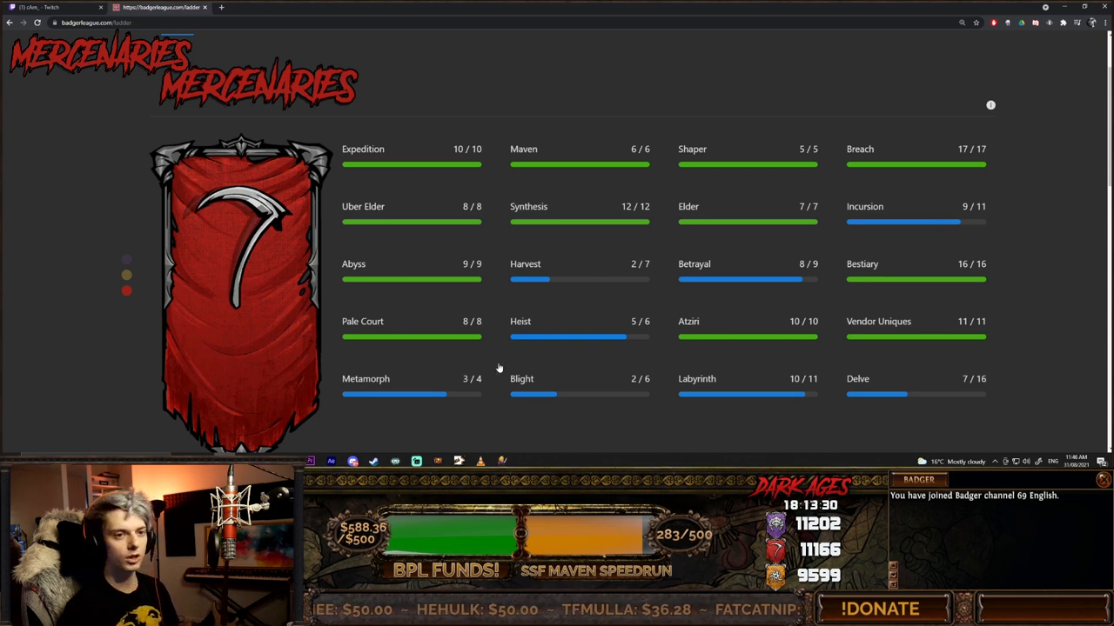
{"action": "scroll", "scroll_direction": "up", "scroll_amount": 3}
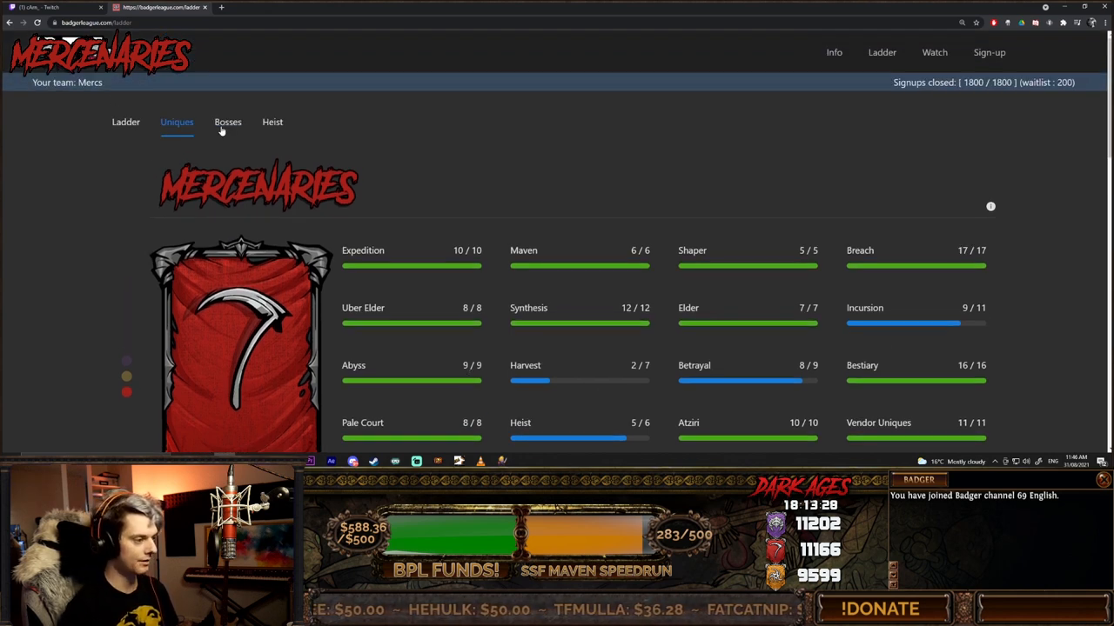
{"action": "left_click", "coordinate": [227, 122]}
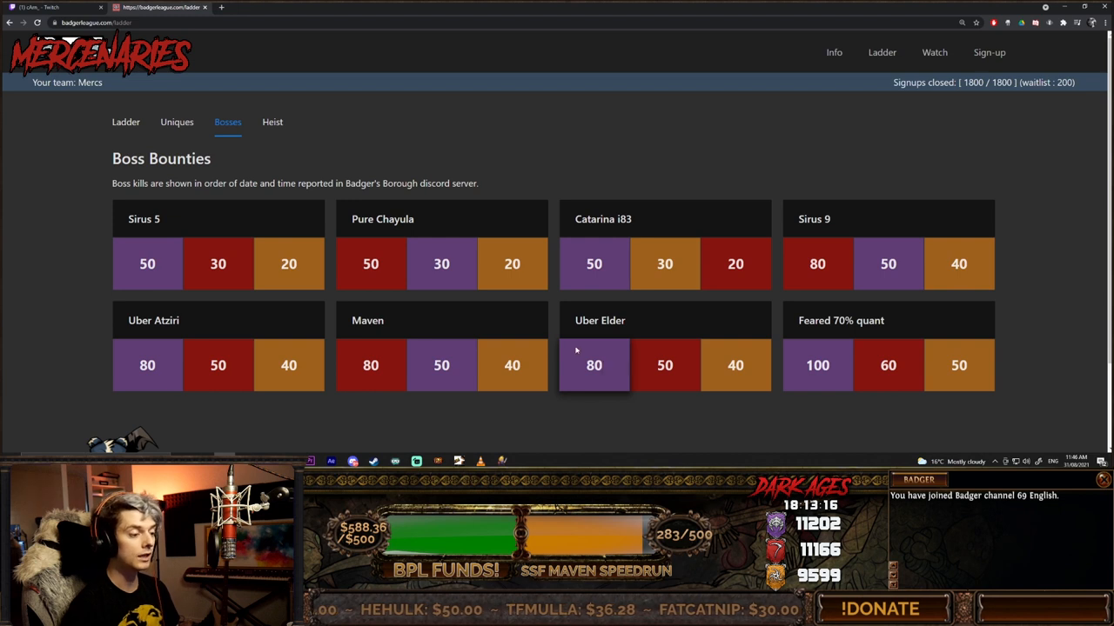
{"action": "mouse_move", "coordinate": [442, 264]}
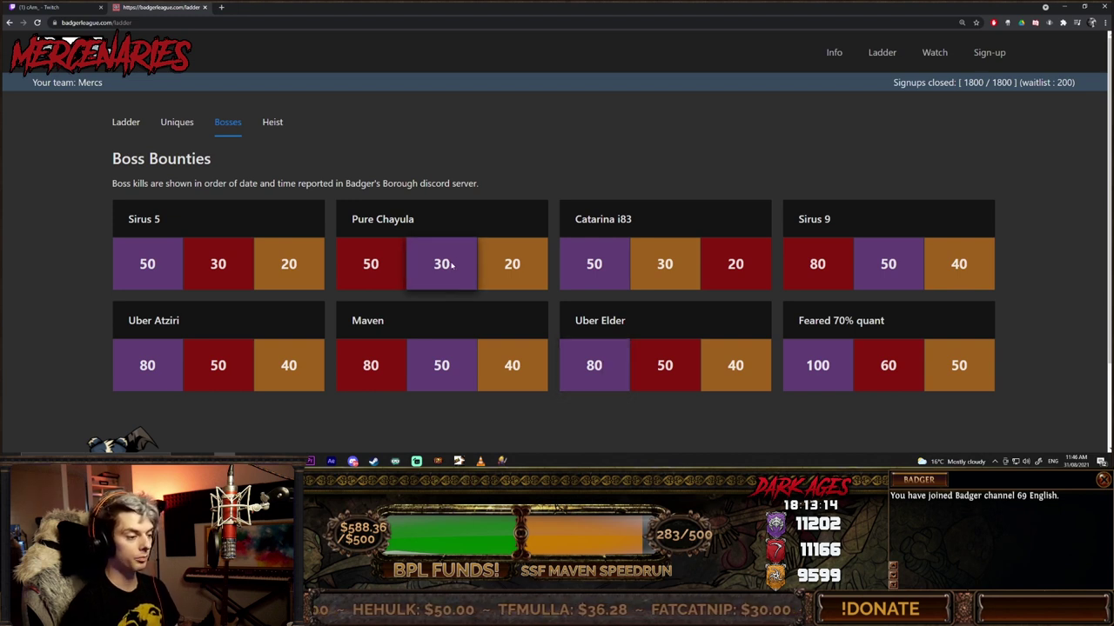
{"action": "mouse_move", "coordinate": [887, 265]}
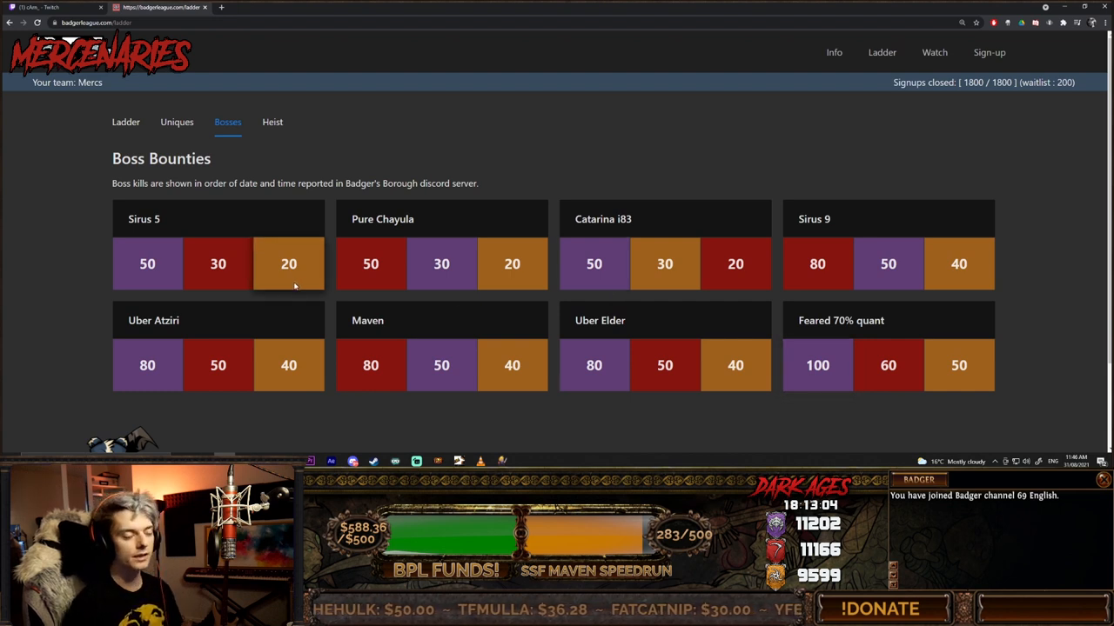
{"action": "mouse_move", "coordinate": [507, 299]}
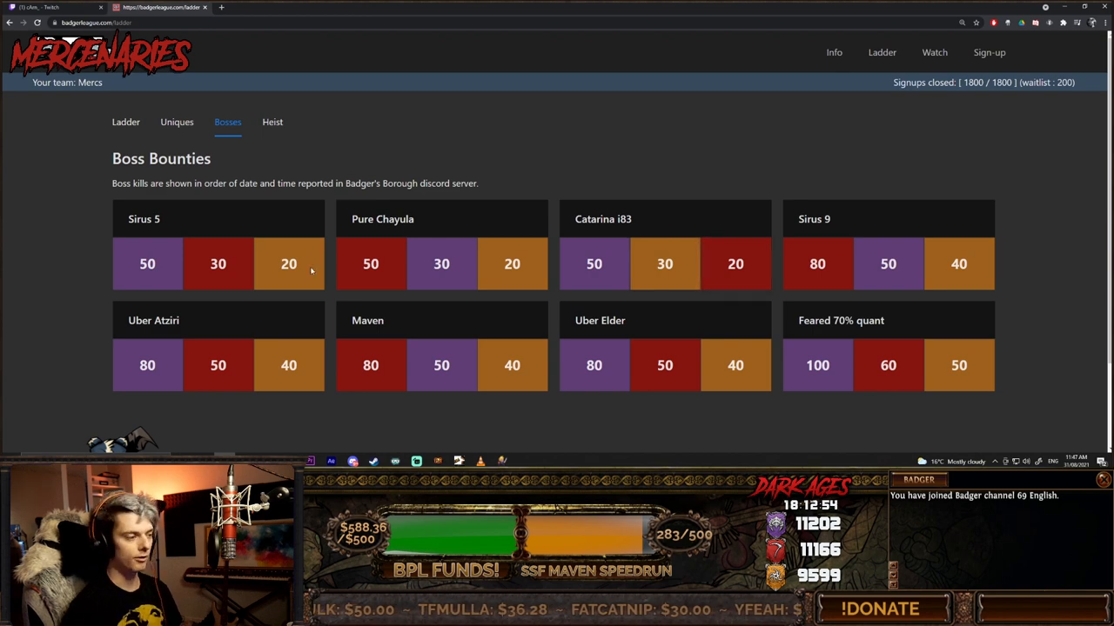
Step: Switch to the Heist replica and gem collection tracker
{"action": "left_click", "coordinate": [271, 122]}
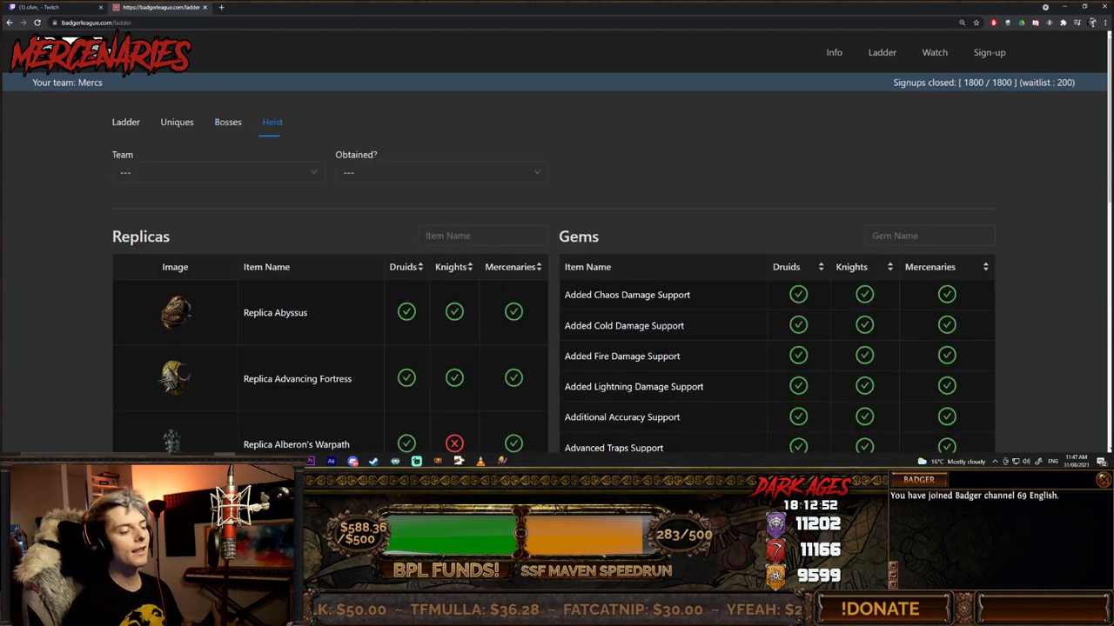
Step: Jump to page 41 of the Gems list, ending with Zealotry and totals 381, 356, 389
{"action": "scroll", "scroll_direction": "up", "scroll_amount": 3}
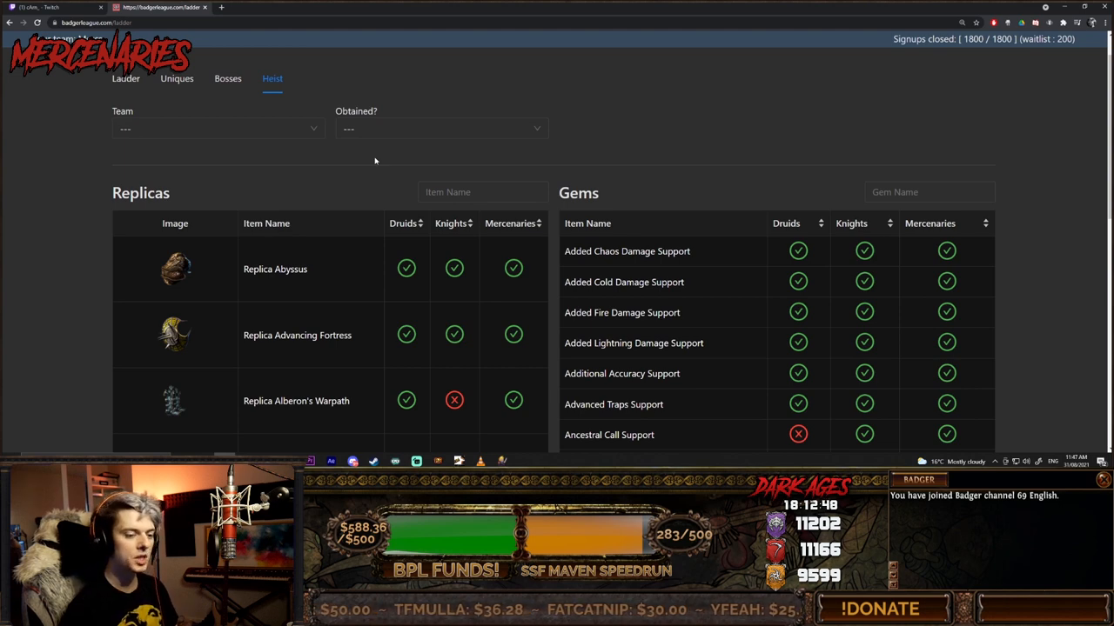
{"action": "scroll", "scroll_direction": "up", "scroll_amount": 3}
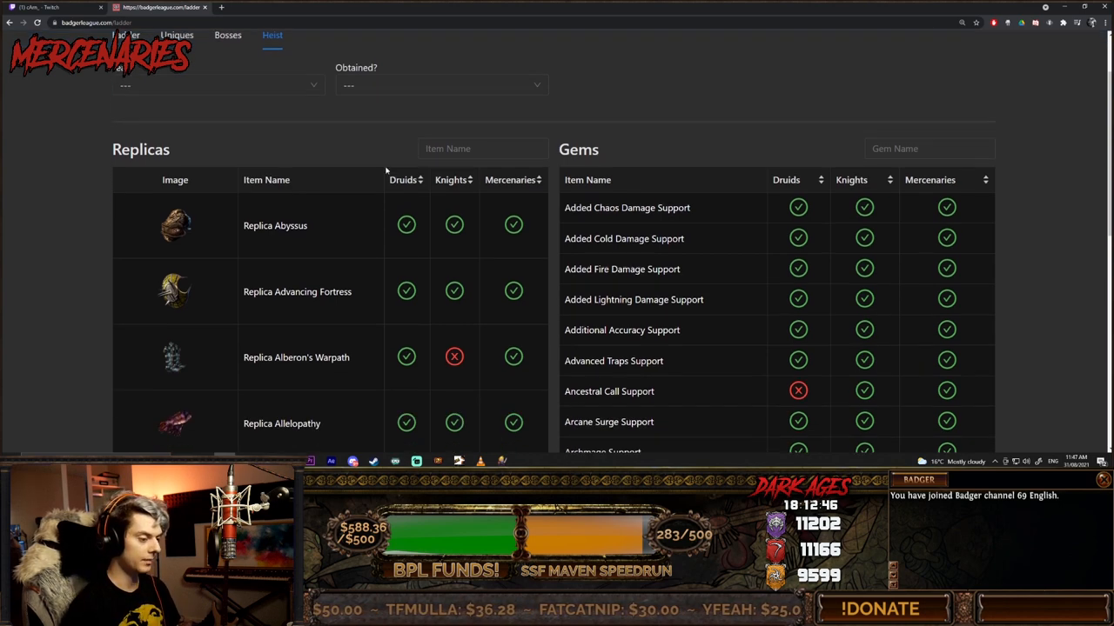
{"action": "scroll", "scroll_direction": "down", "scroll_amount": 3}
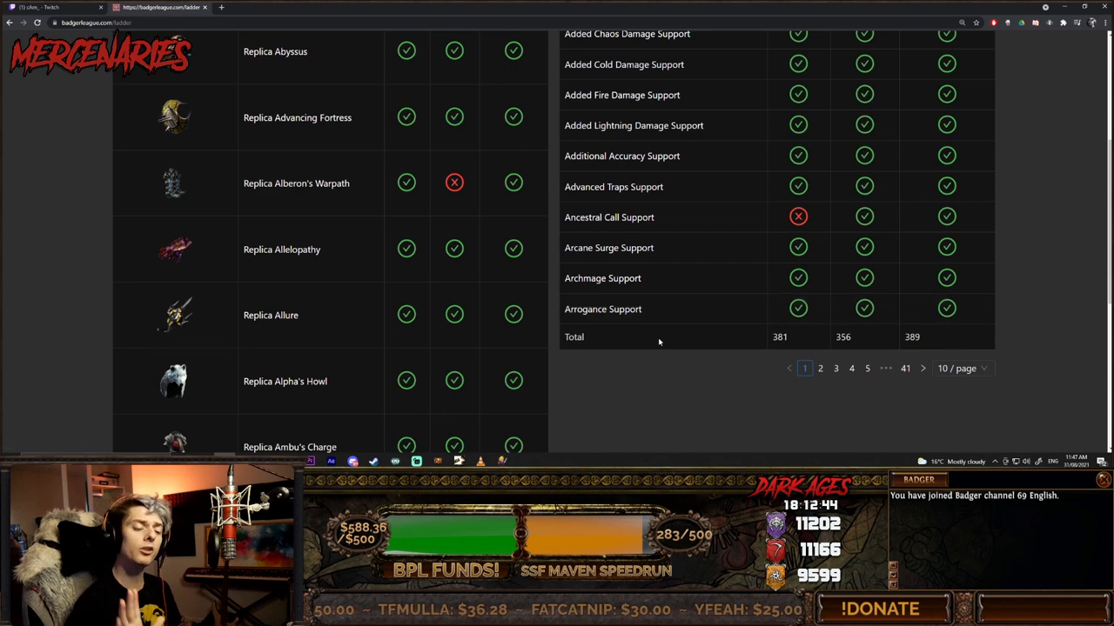
{"action": "left_click", "coordinate": [904, 368]}
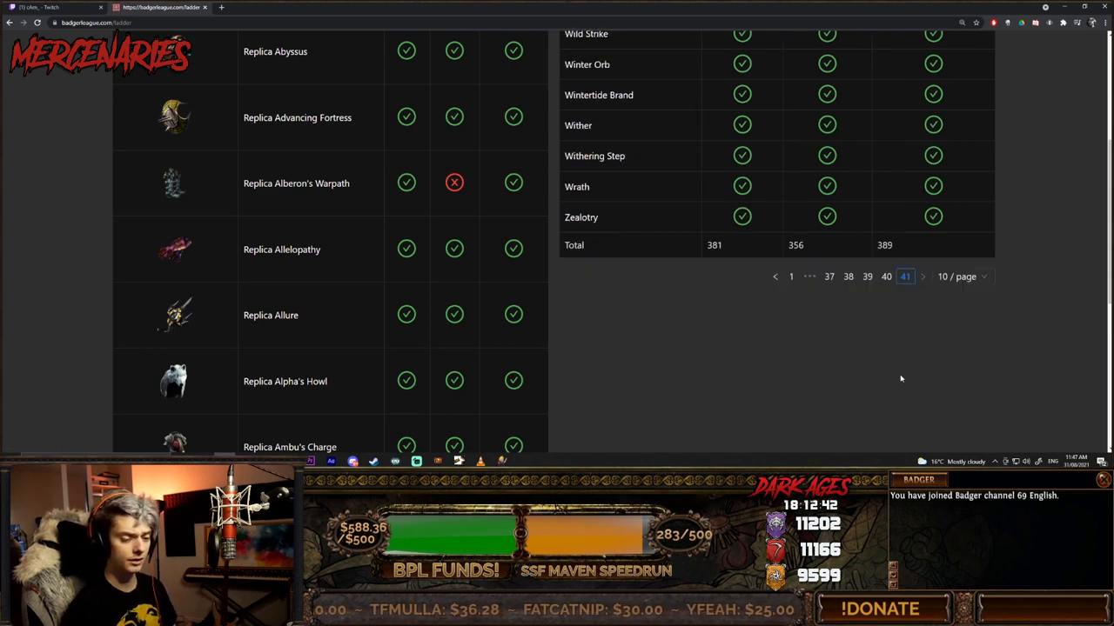
{"action": "scroll", "scroll_direction": "up", "scroll_amount": 3}
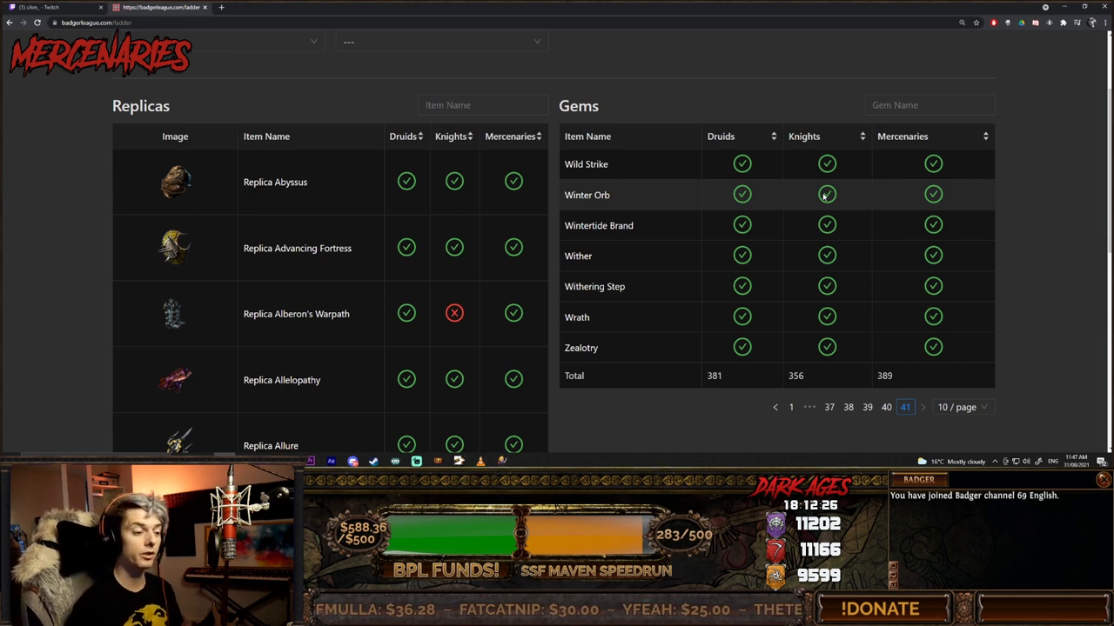
{"action": "mouse_move", "coordinate": [675, 195]}
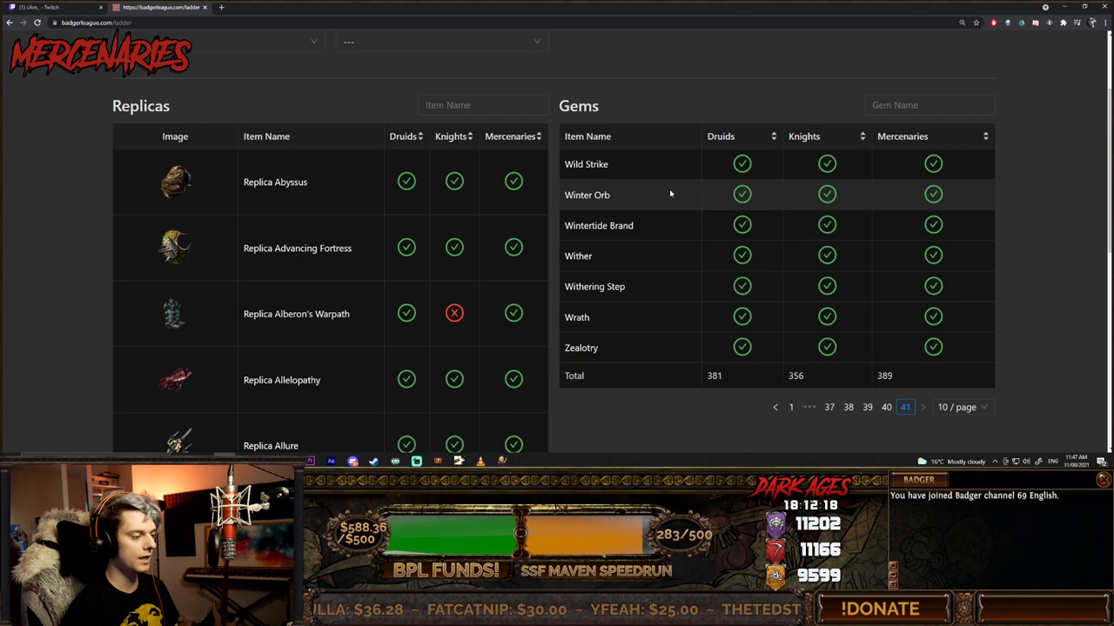
{"action": "scroll", "scroll_direction": "down", "scroll_amount": 3}
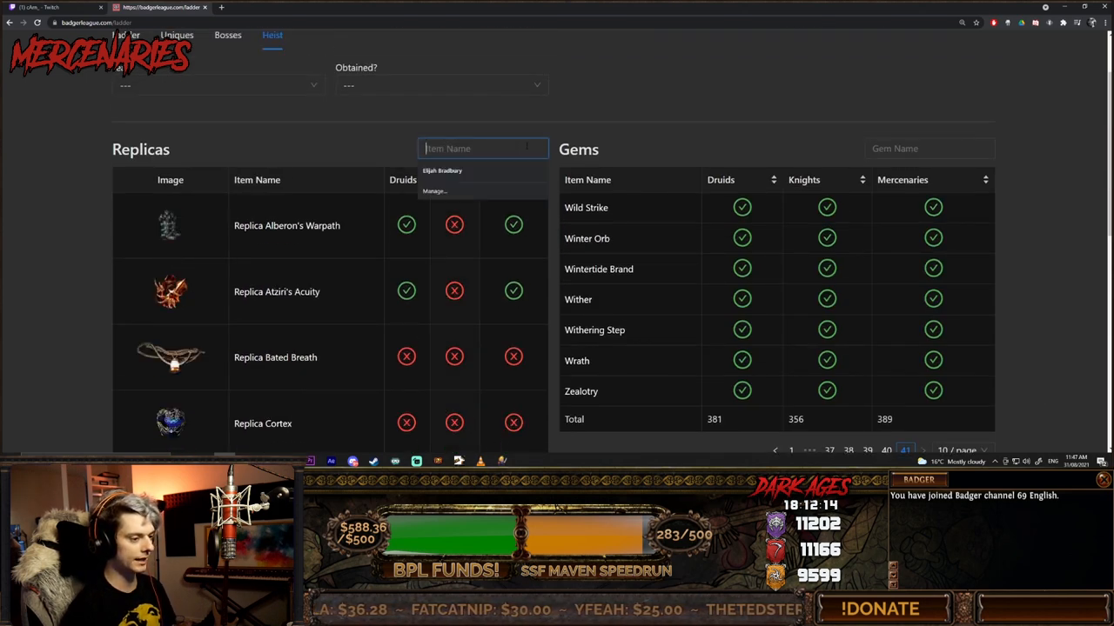
Step: Search the Replicas list for 'head', then for 'kong'
{"action": "type", "text": "head"}
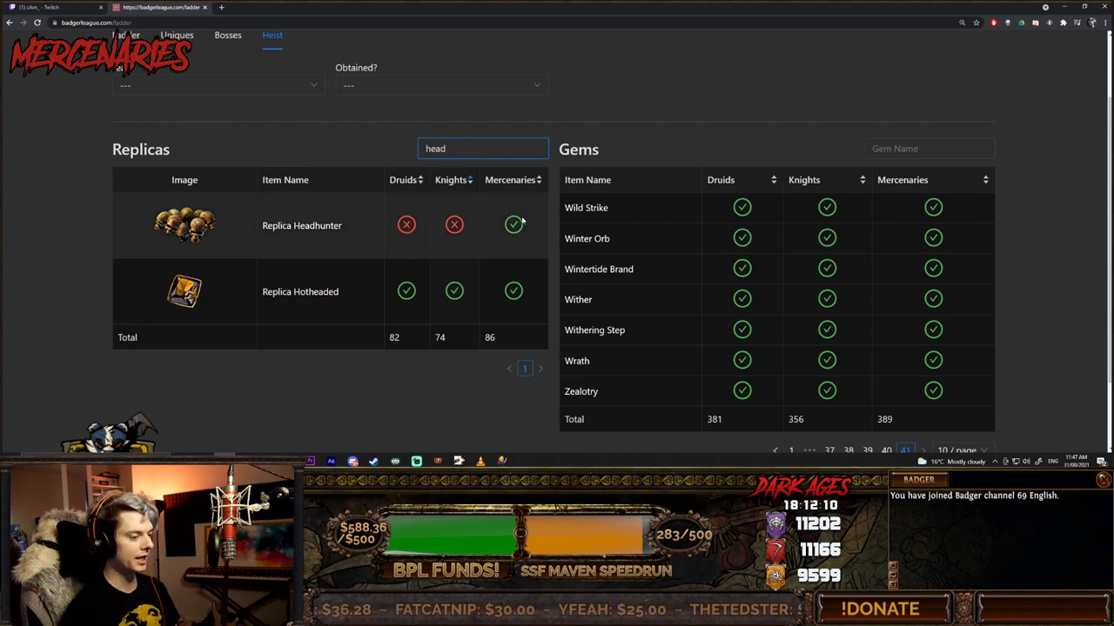
{"action": "triple_click", "coordinate": [484, 148]}
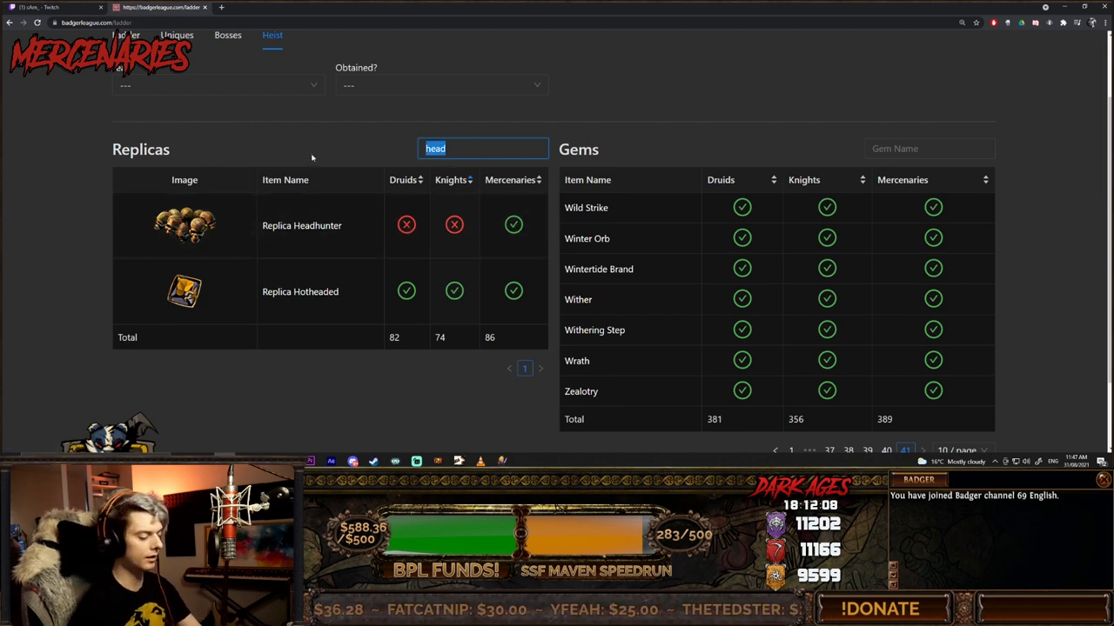
{"action": "type", "text": "kong"}
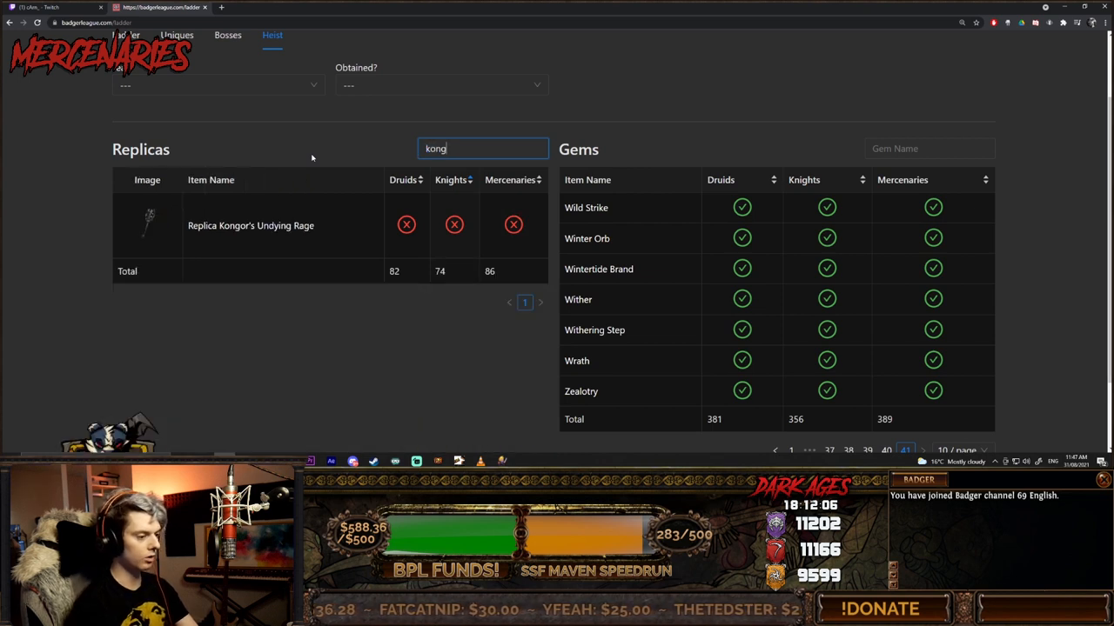
{"action": "mouse_move", "coordinate": [165, 227]}
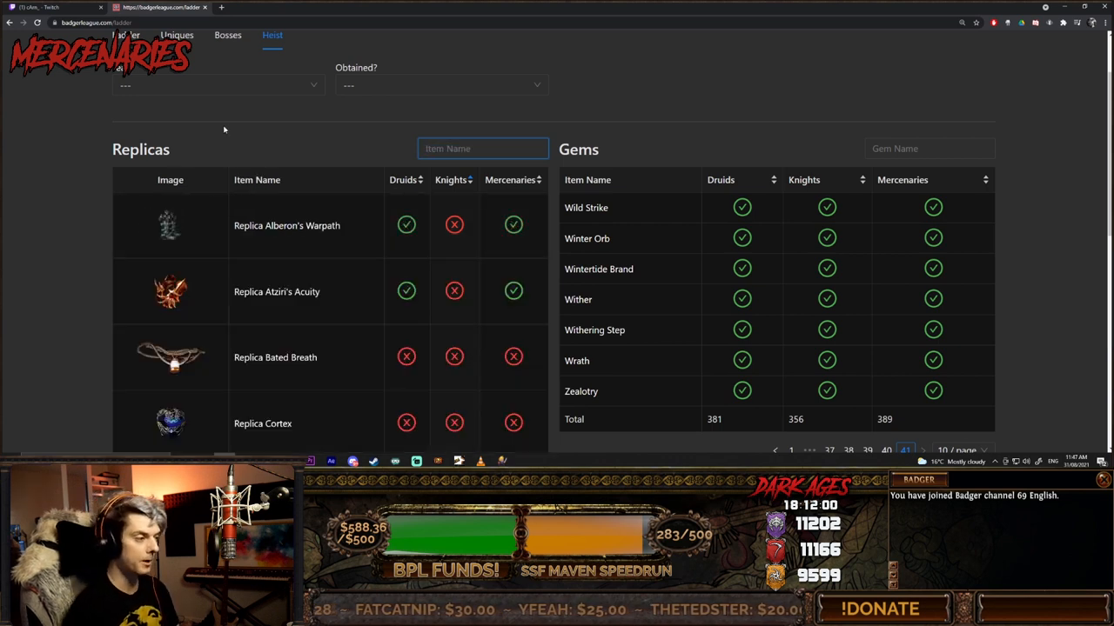
{"action": "scroll", "scroll_direction": "up", "scroll_amount": 3}
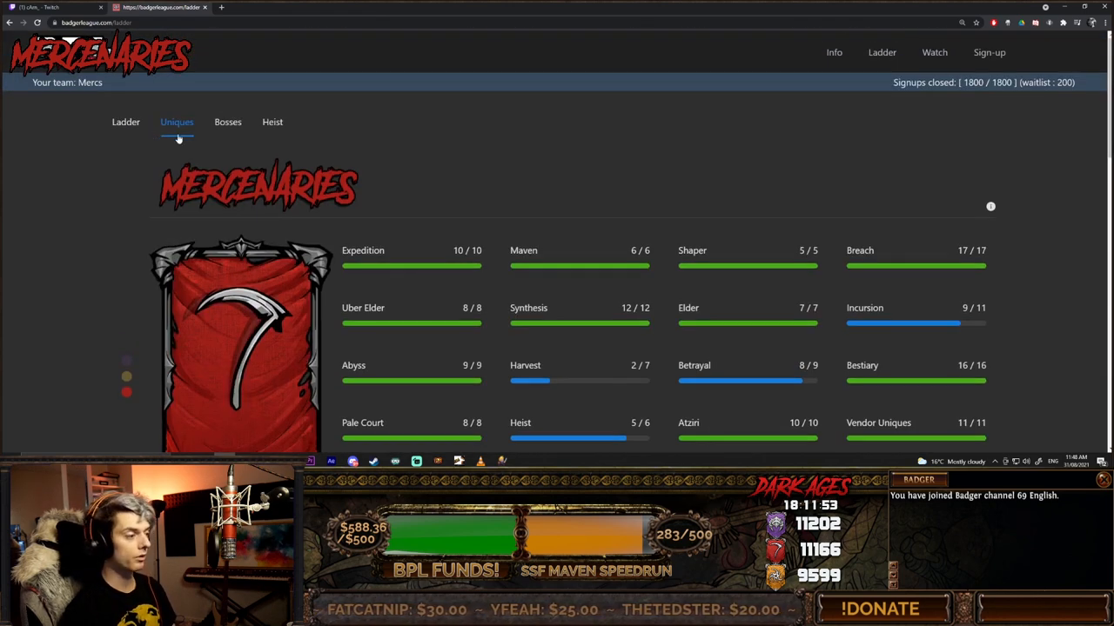
Step: Browse the Watch page's live league stream cards
{"action": "left_click", "coordinate": [942, 52]}
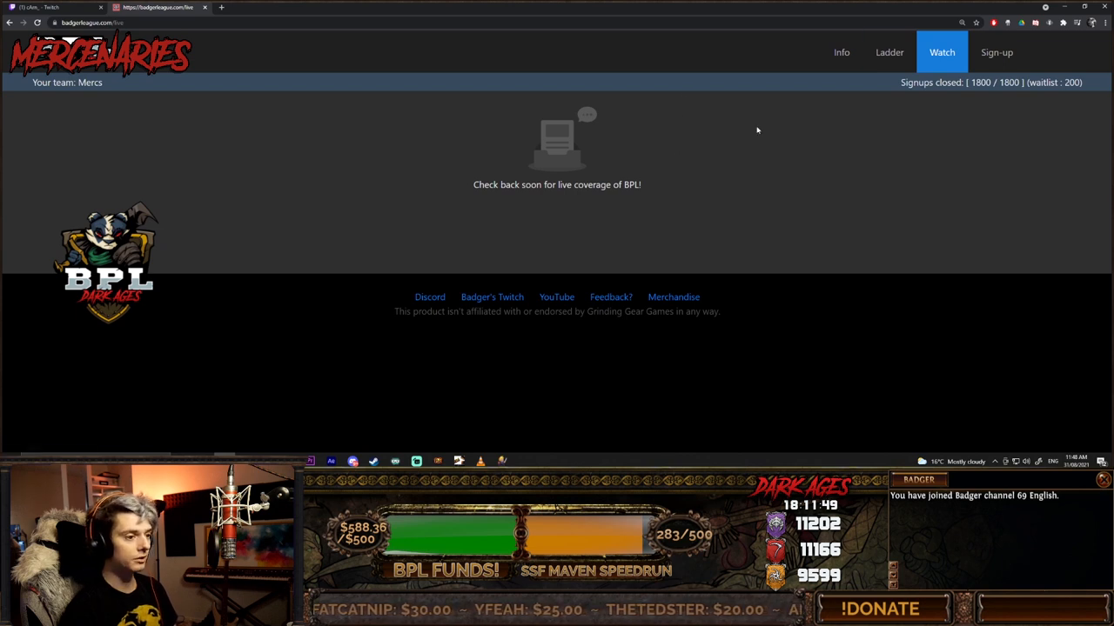
{"action": "mouse_move", "coordinate": [676, 91]}
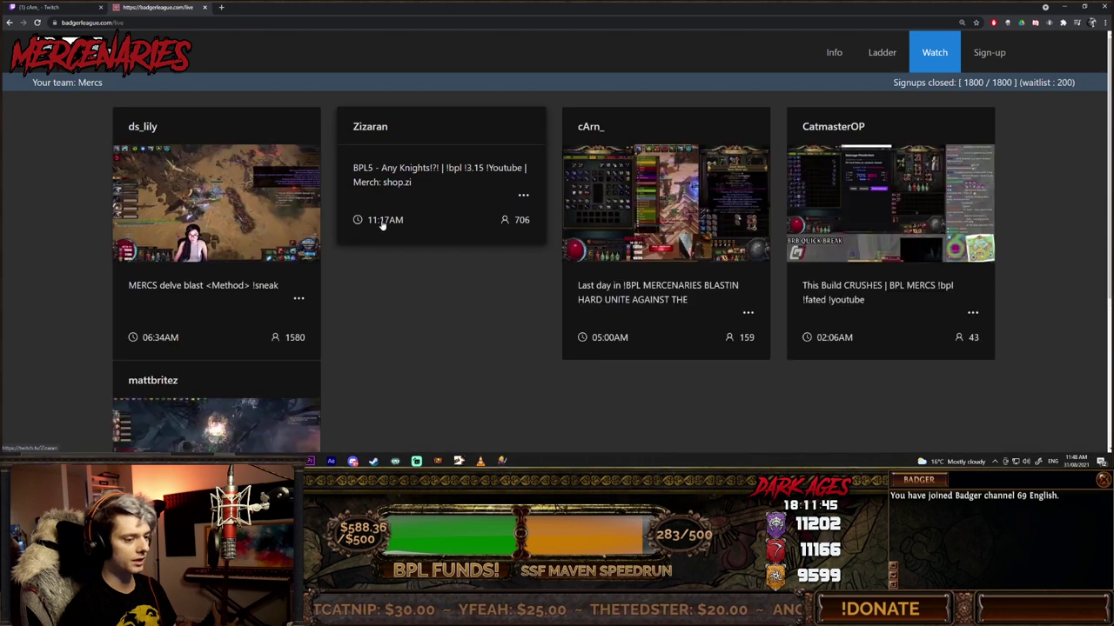
{"action": "scroll", "scroll_direction": "down", "scroll_amount": 3}
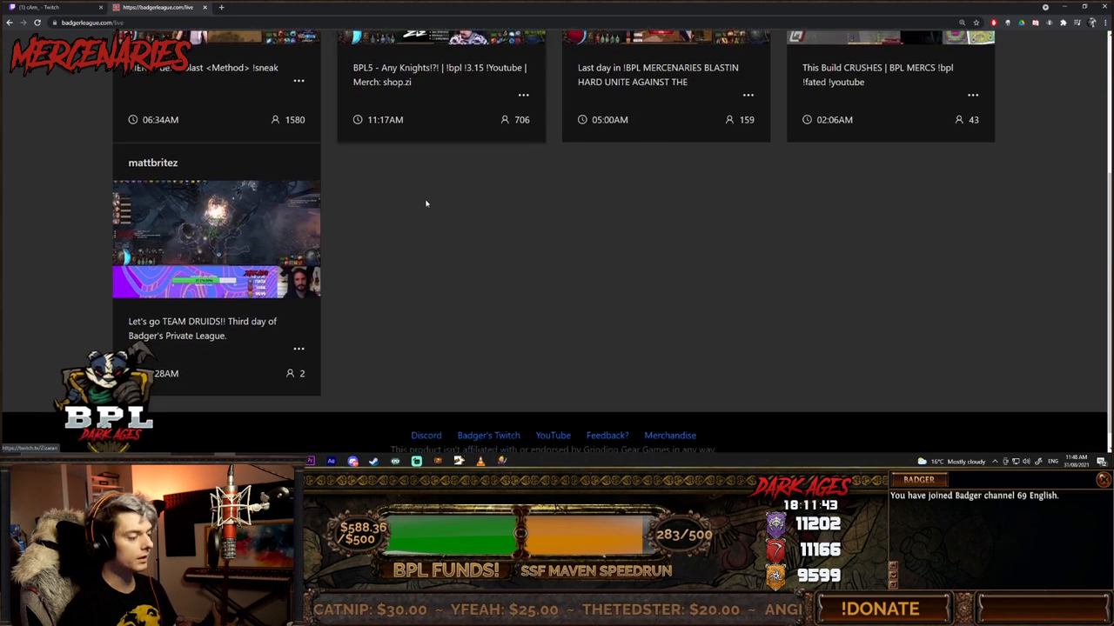
{"action": "scroll", "scroll_direction": "up", "scroll_amount": 3}
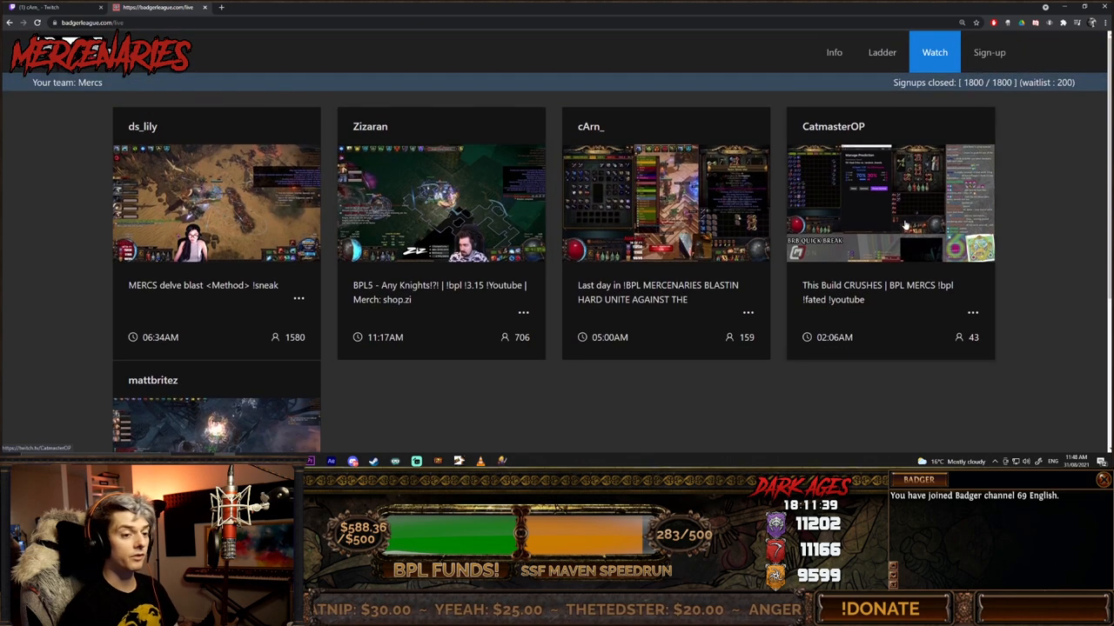
{"action": "mouse_move", "coordinate": [439, 308]}
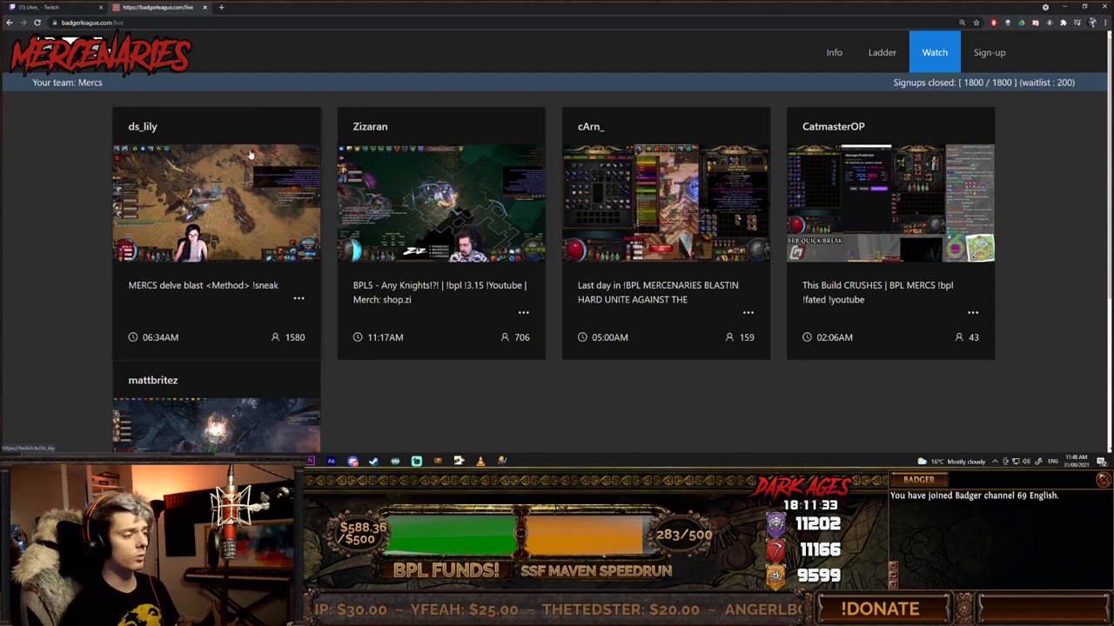
{"action": "mouse_move", "coordinate": [734, 160]}
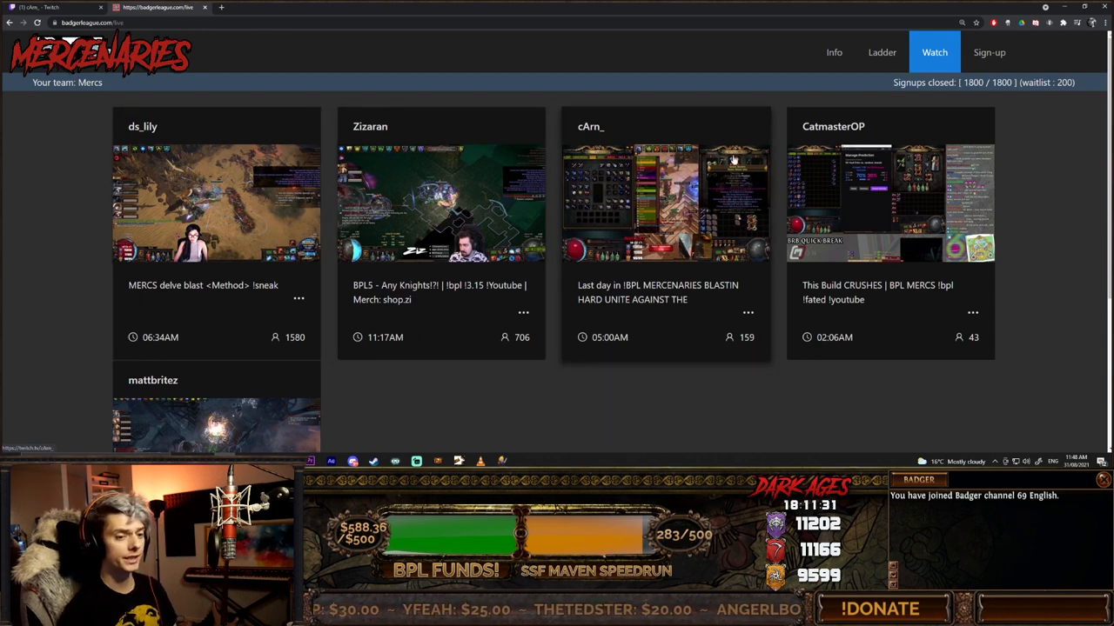
{"action": "scroll", "scroll_direction": "down", "scroll_amount": 3}
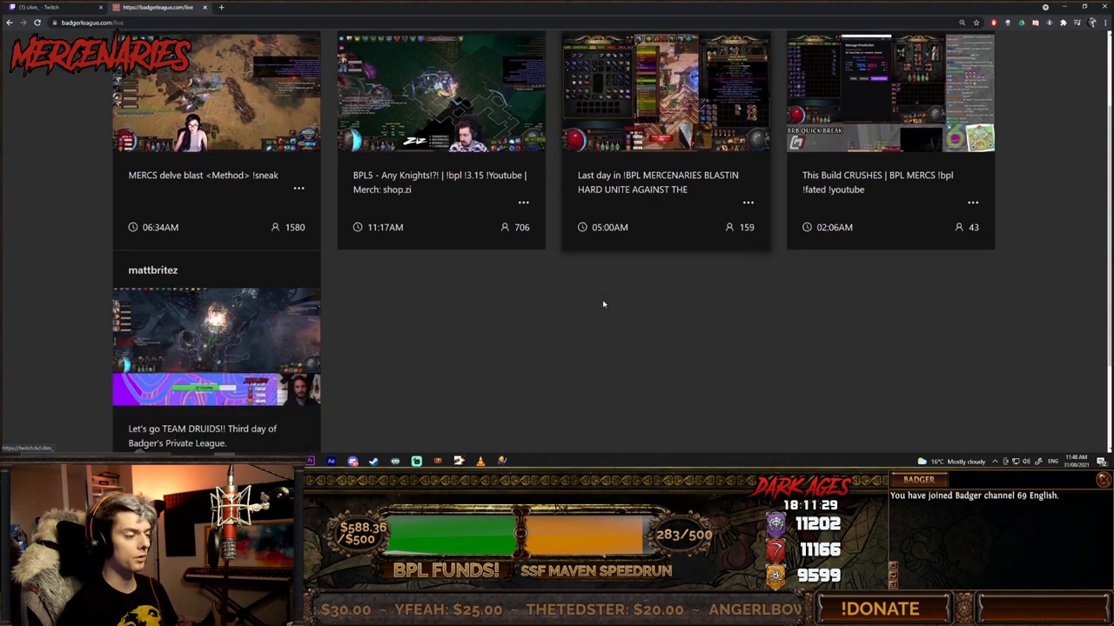
{"action": "scroll", "scroll_direction": "down", "scroll_amount": 3}
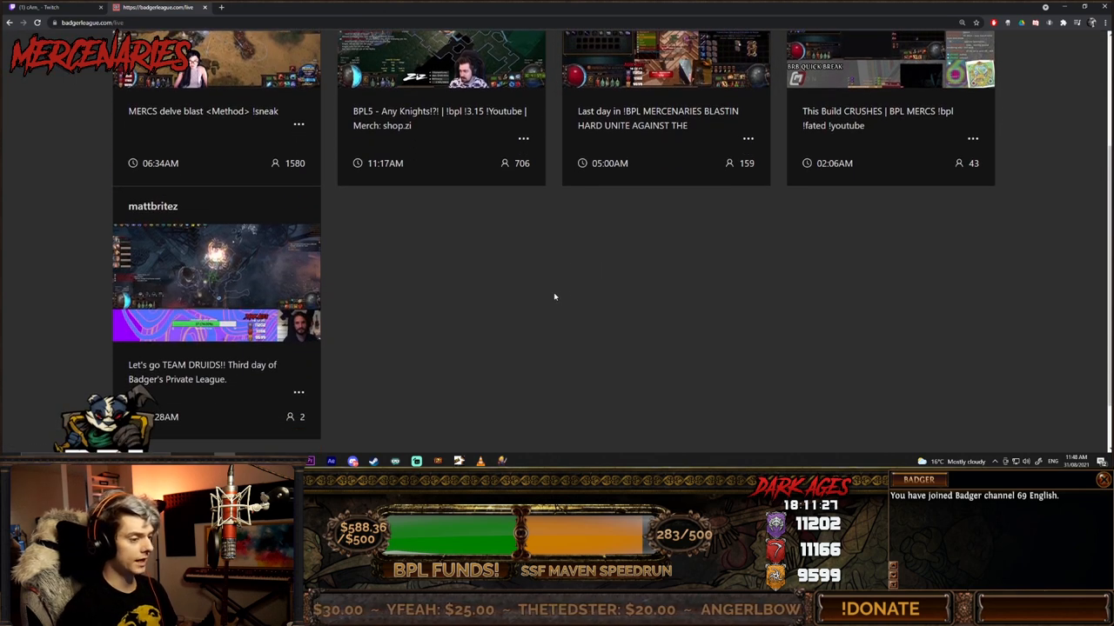
{"action": "scroll", "scroll_direction": "up", "scroll_amount": 3}
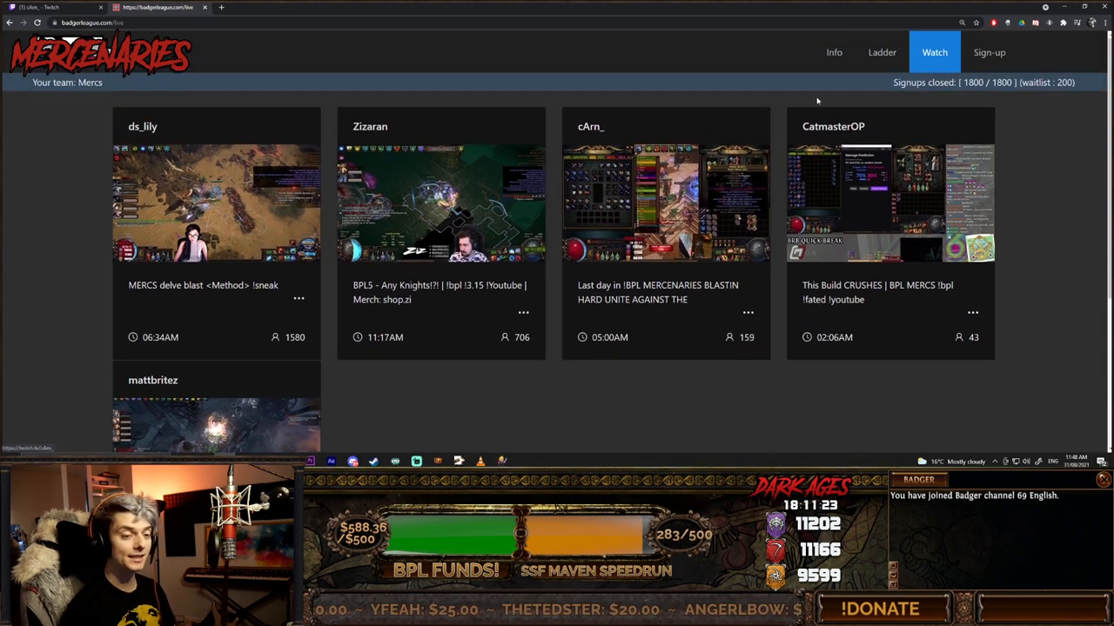
Step: View the Info page's team structure for Druids, Knights and Mercenaries with their ascendencies
{"action": "left_click", "coordinate": [832, 53]}
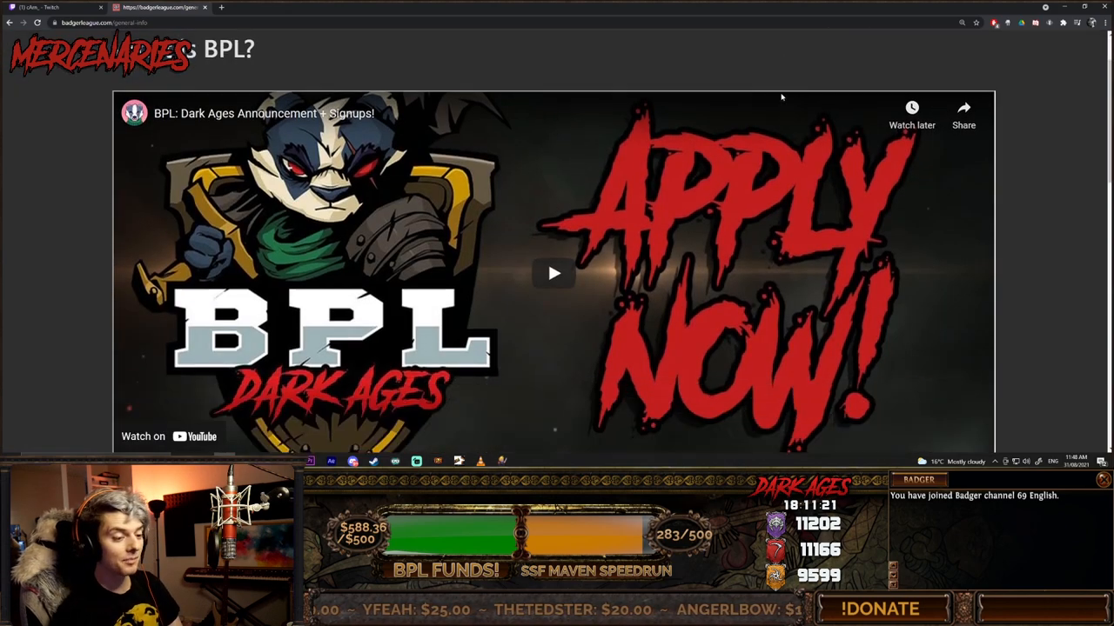
{"action": "scroll", "scroll_direction": "down", "scroll_amount": 3}
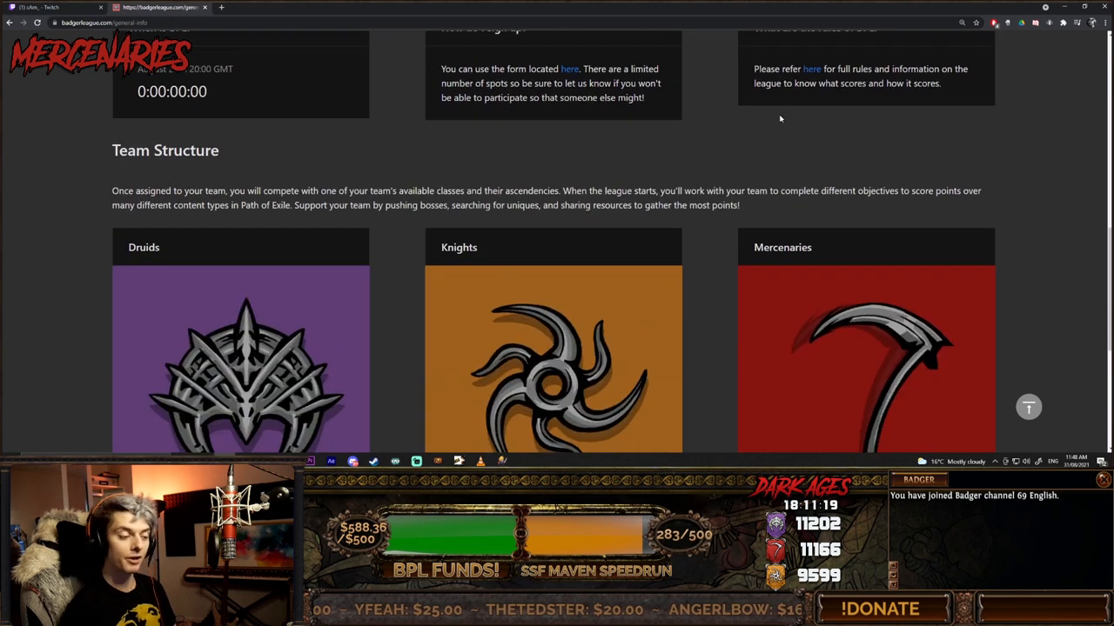
{"action": "scroll", "scroll_direction": "down", "scroll_amount": 3}
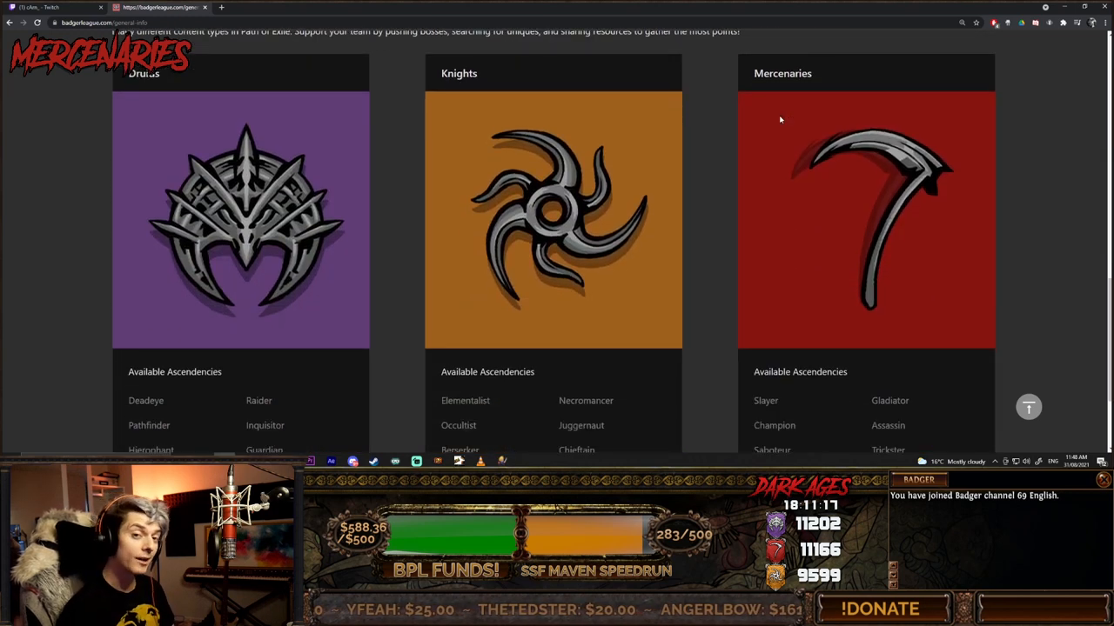